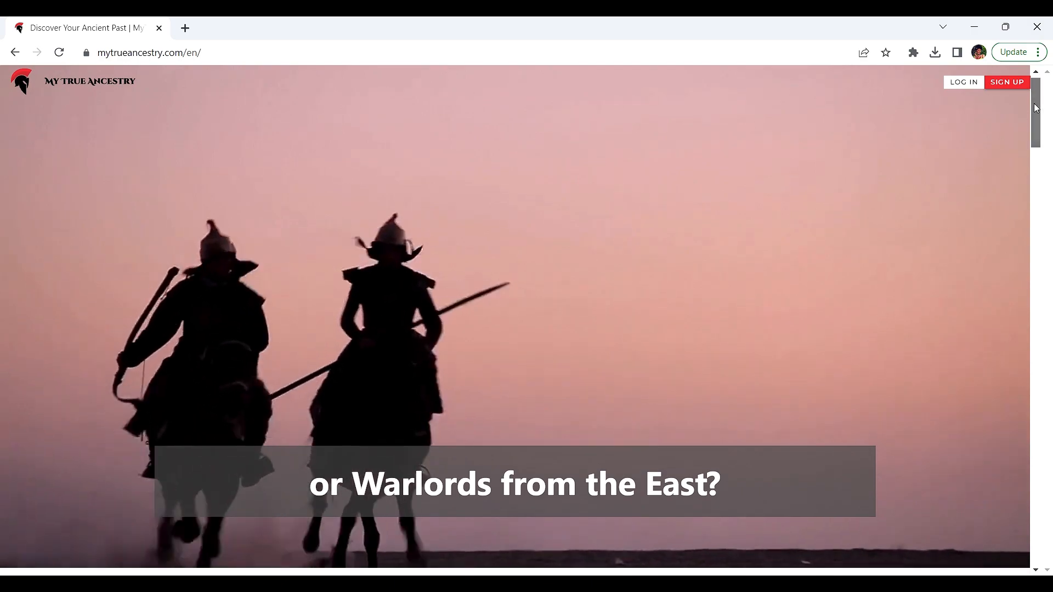
- Scroll through the MyTrueAncestry site page to browse its content
scroll("down", 3)
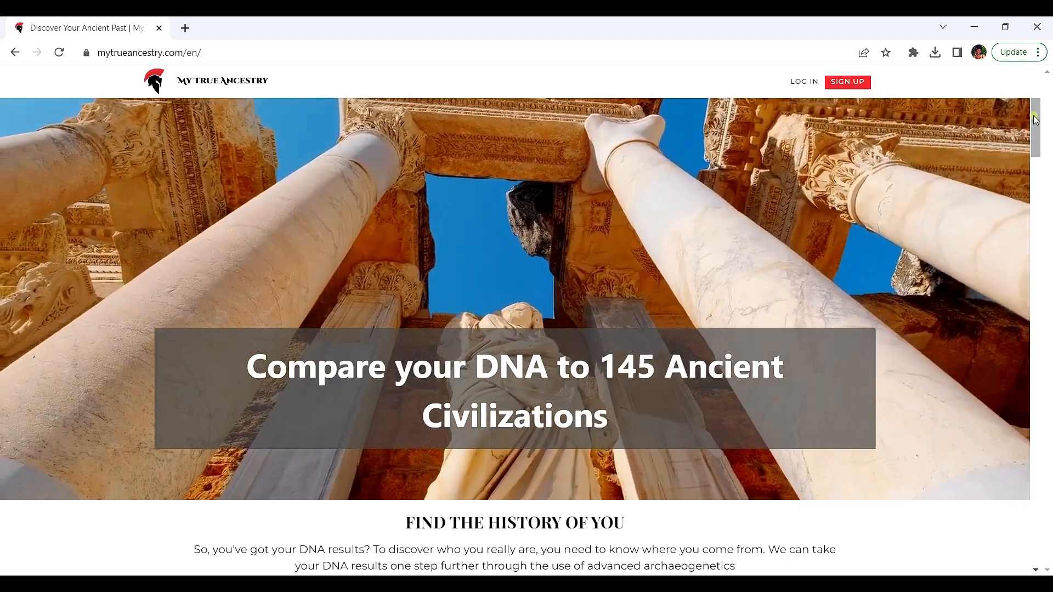
scroll("down", 3)
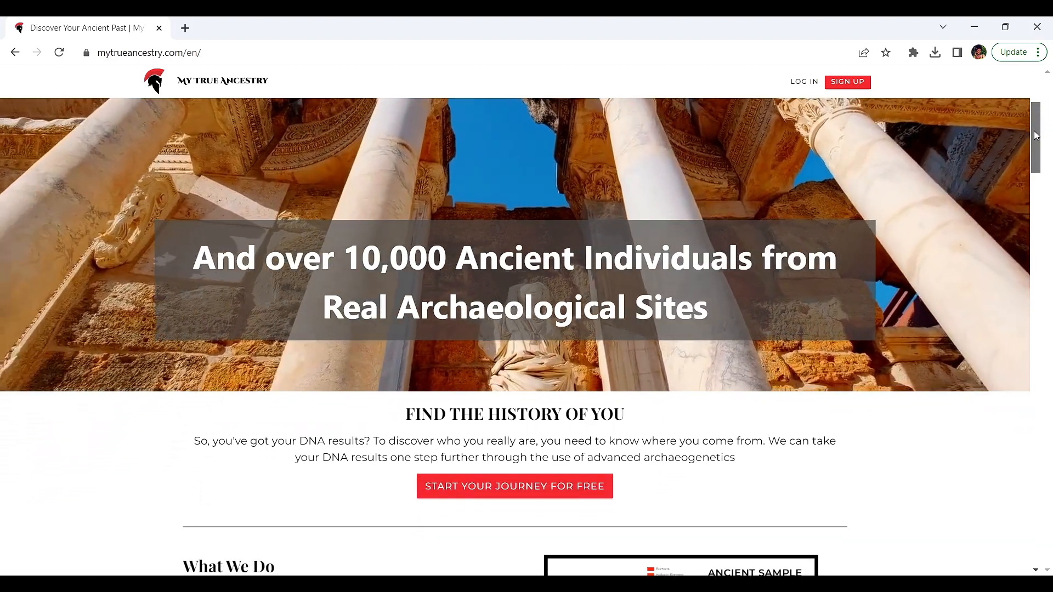
scroll("up", 3)
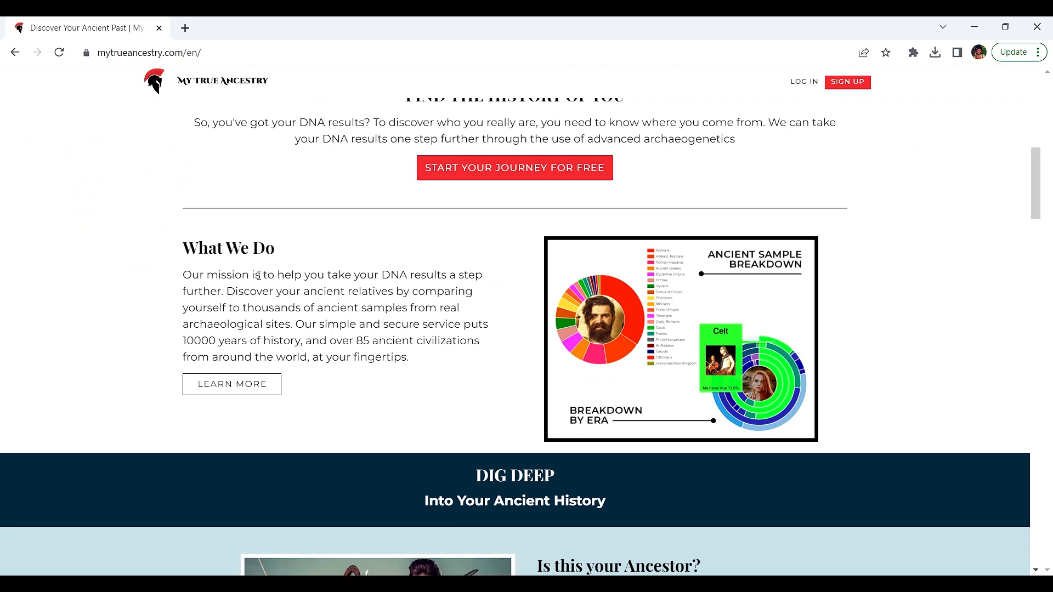
mouse_move(435, 284)
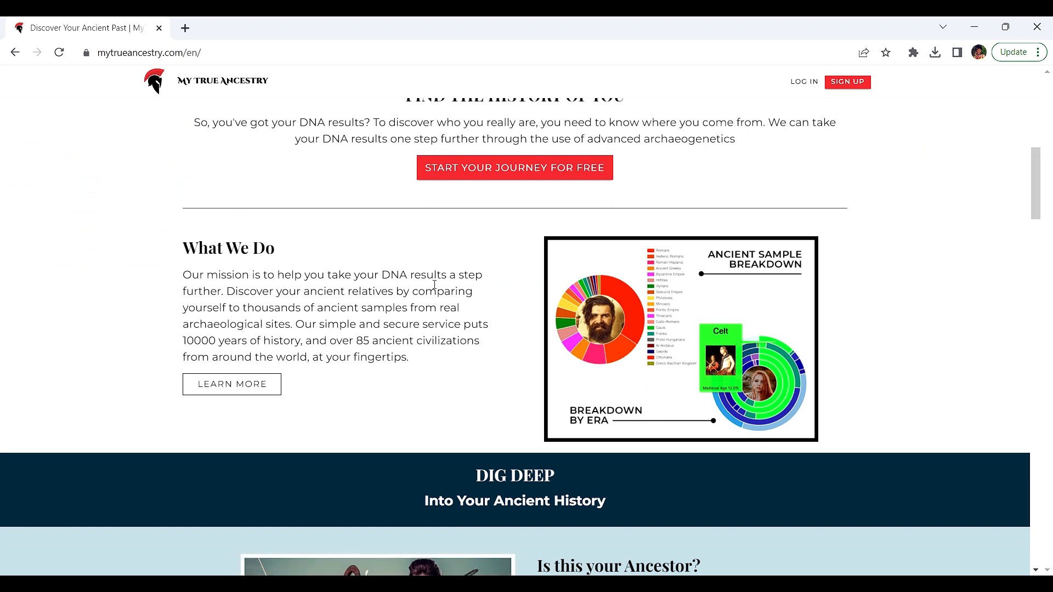
mouse_move(285, 309)
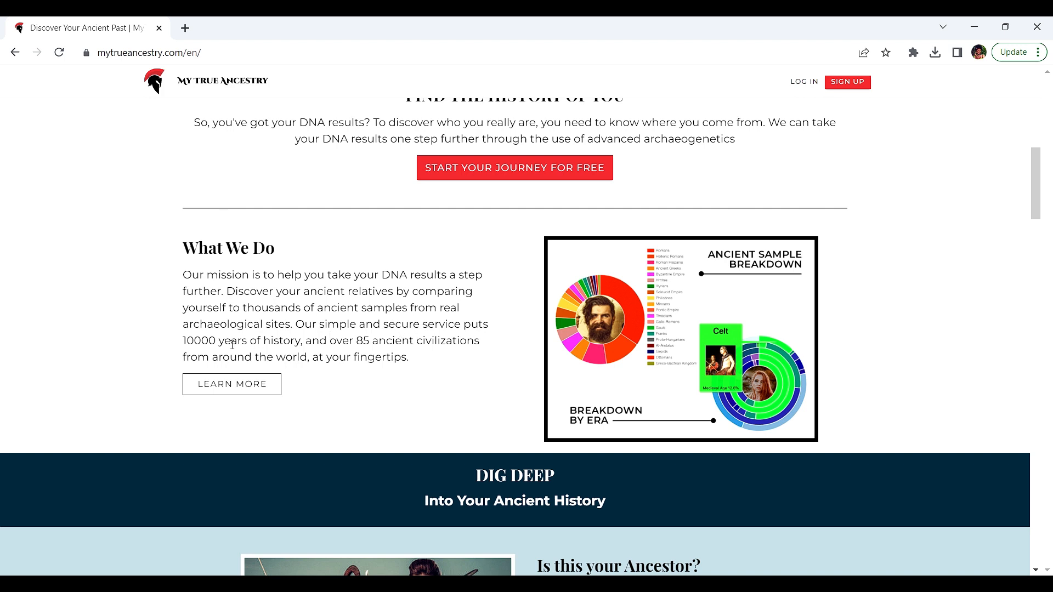
mouse_move(357, 345)
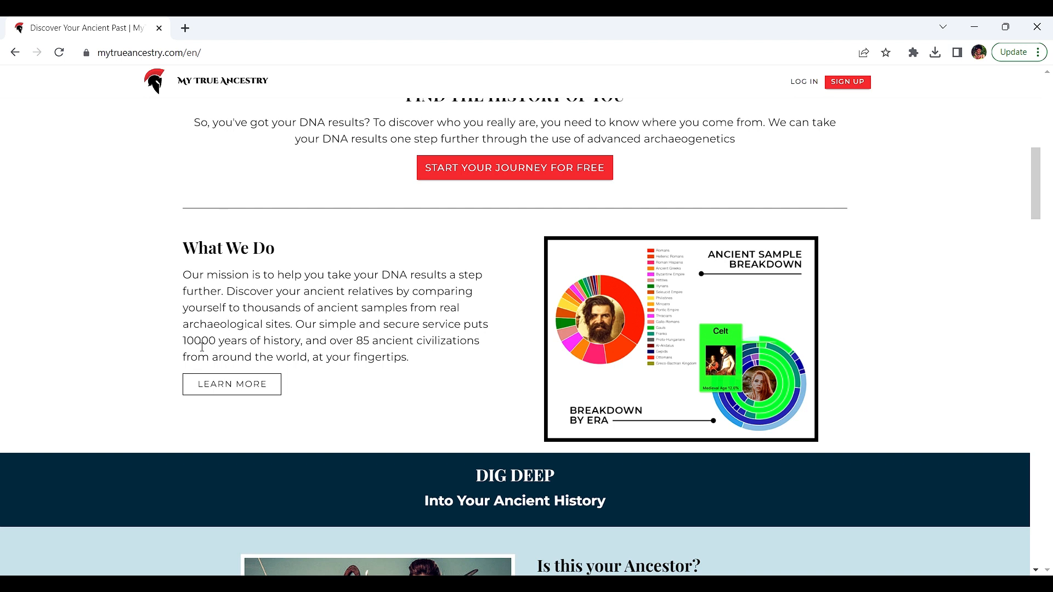
mouse_move(296, 354)
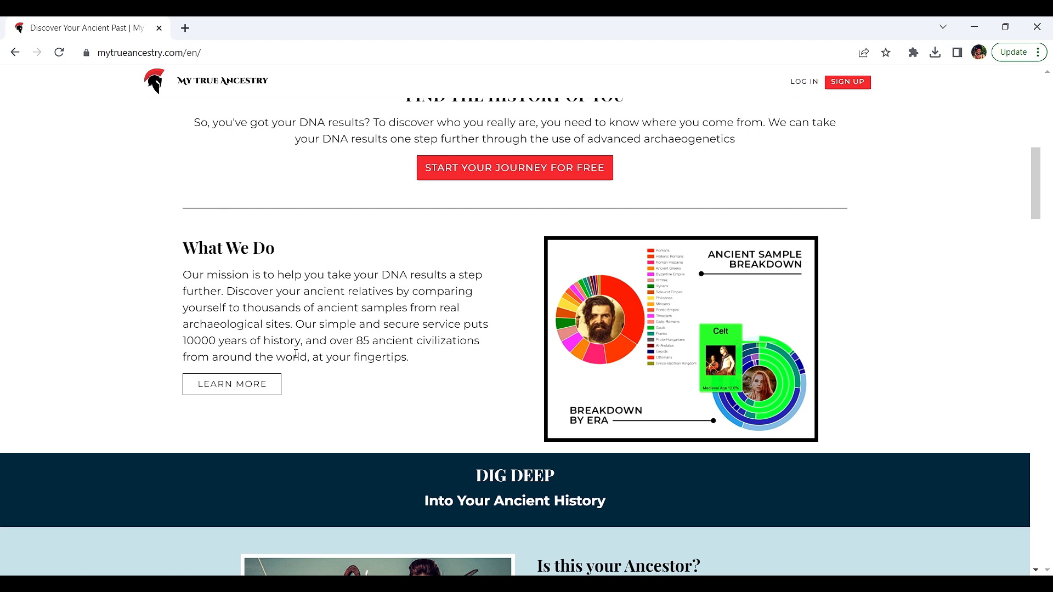
mouse_move(424, 360)
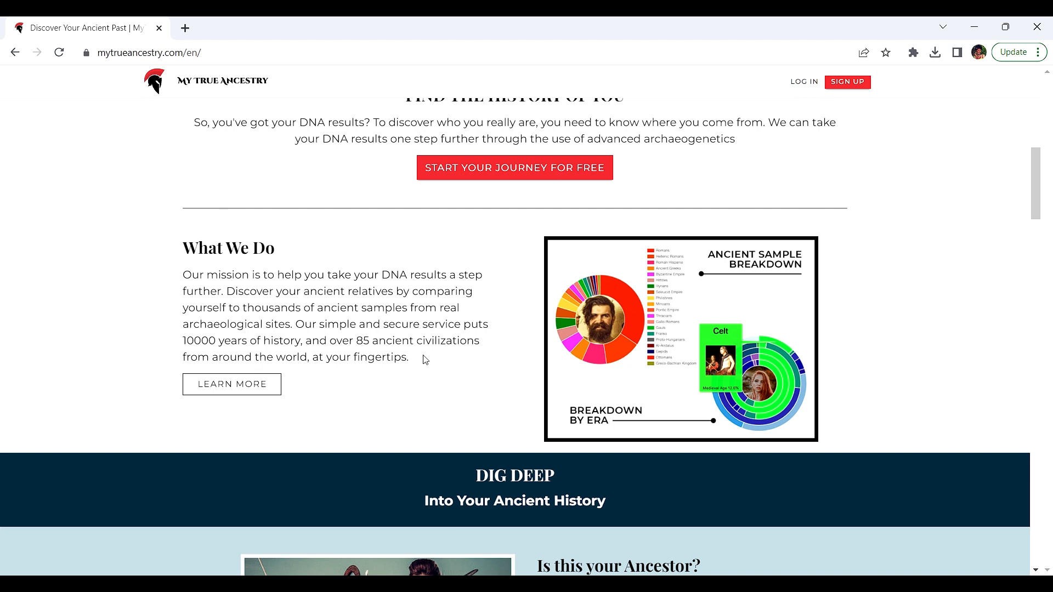
mouse_move(276, 374)
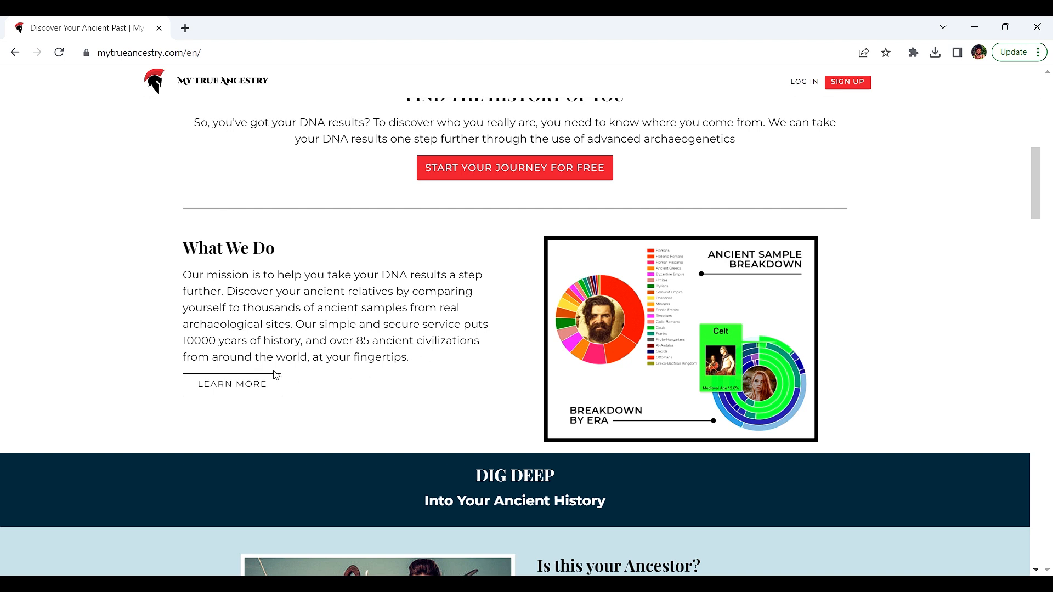
mouse_move(1037, 174)
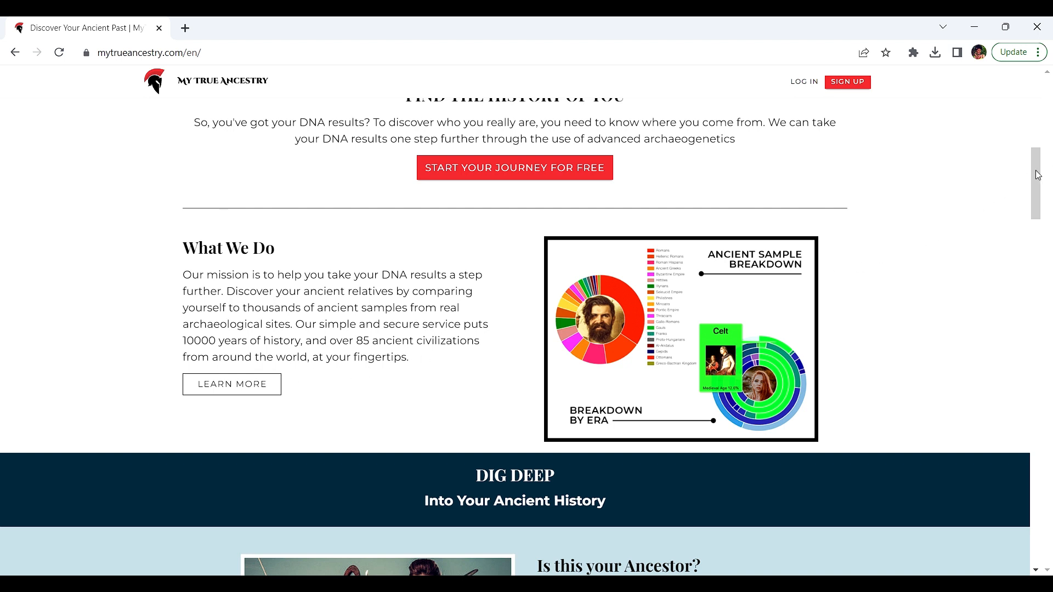
scroll("down", 3)
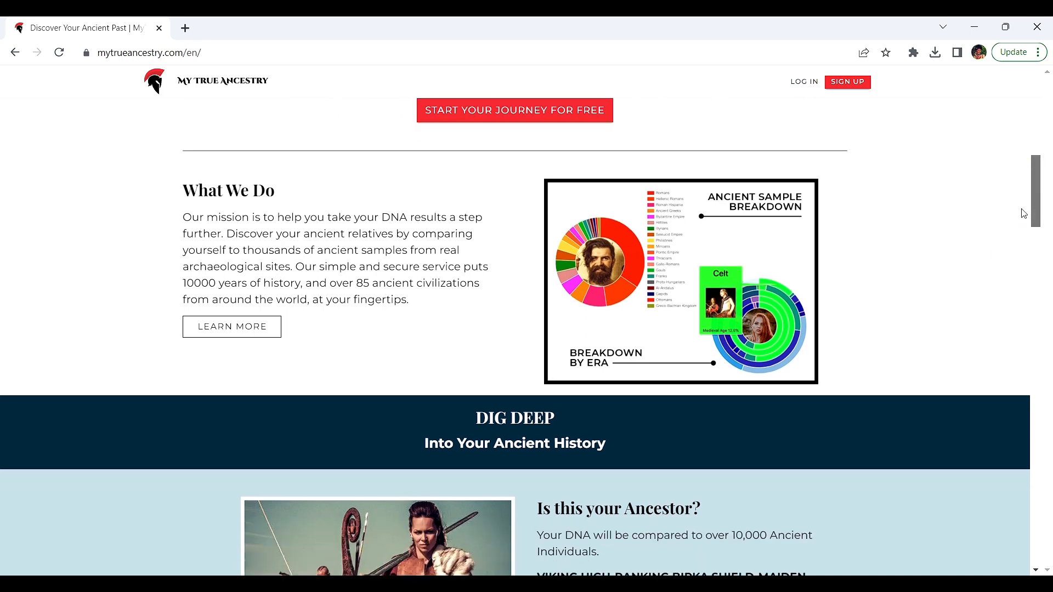
scroll("down", 3)
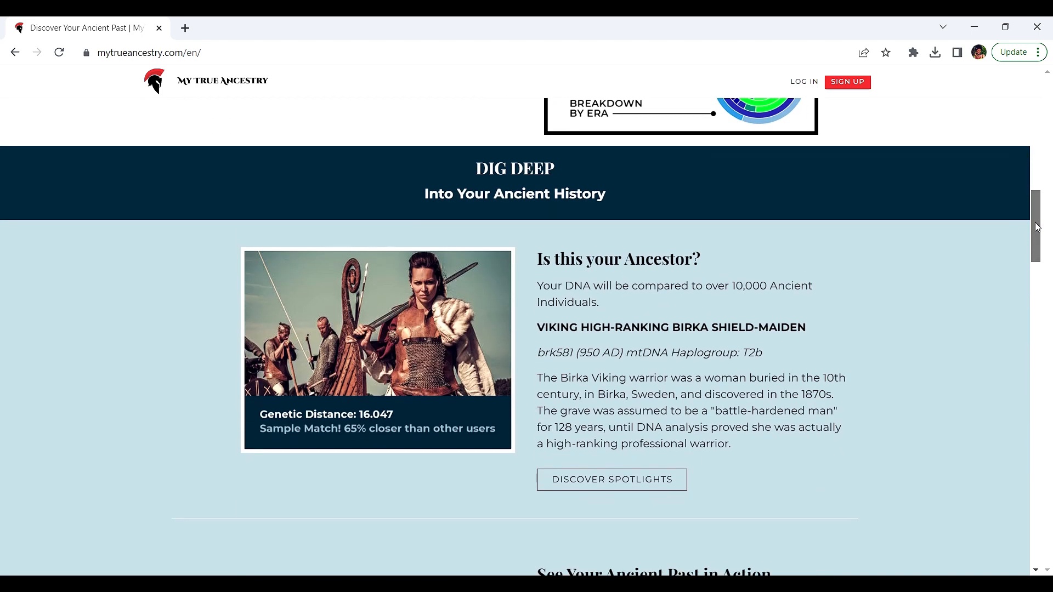
scroll("down", 3)
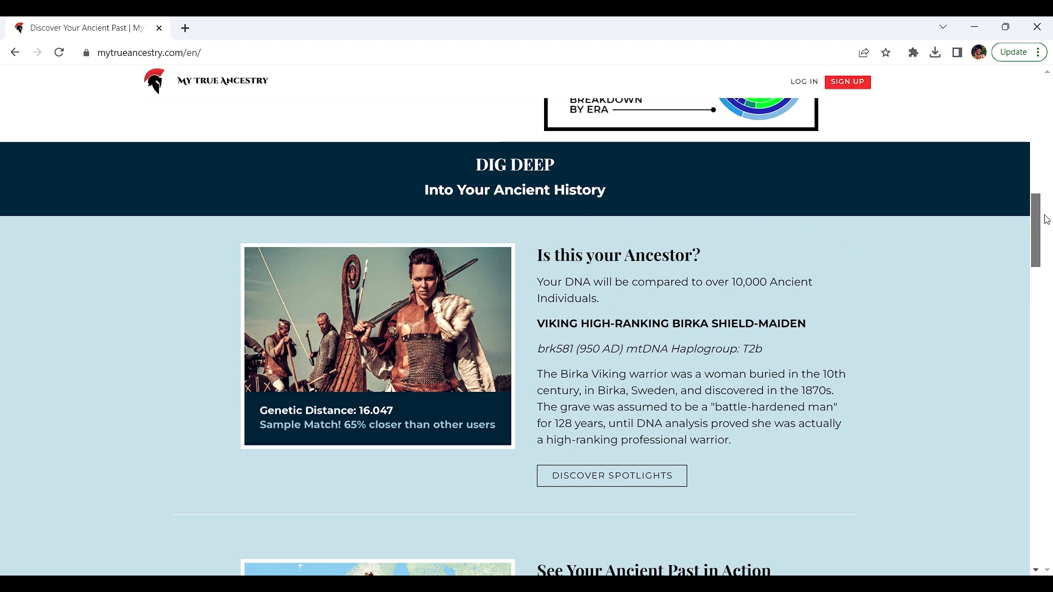
scroll("down", 3)
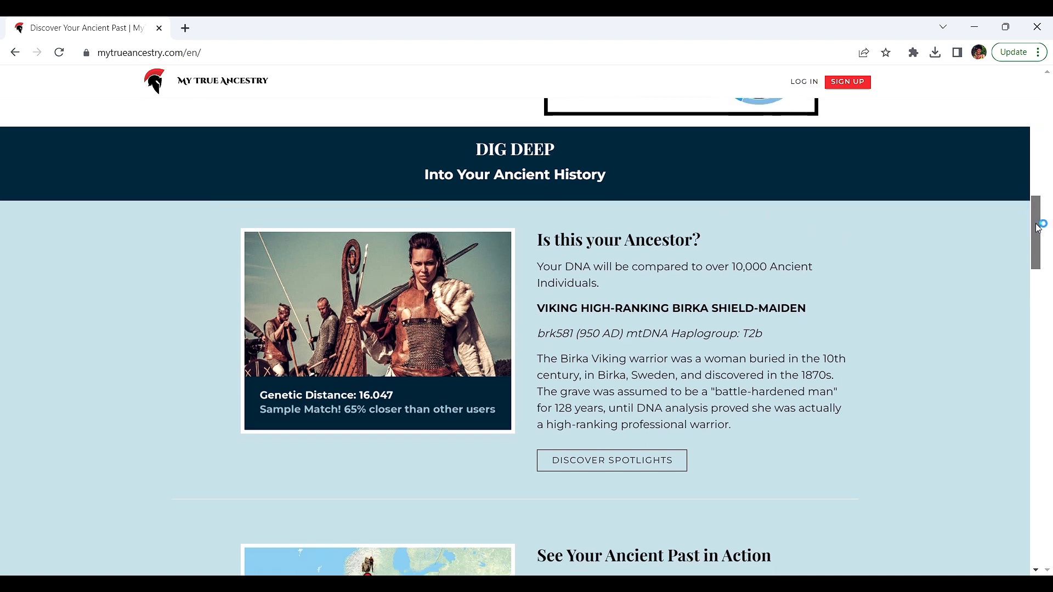
scroll("down", 3)
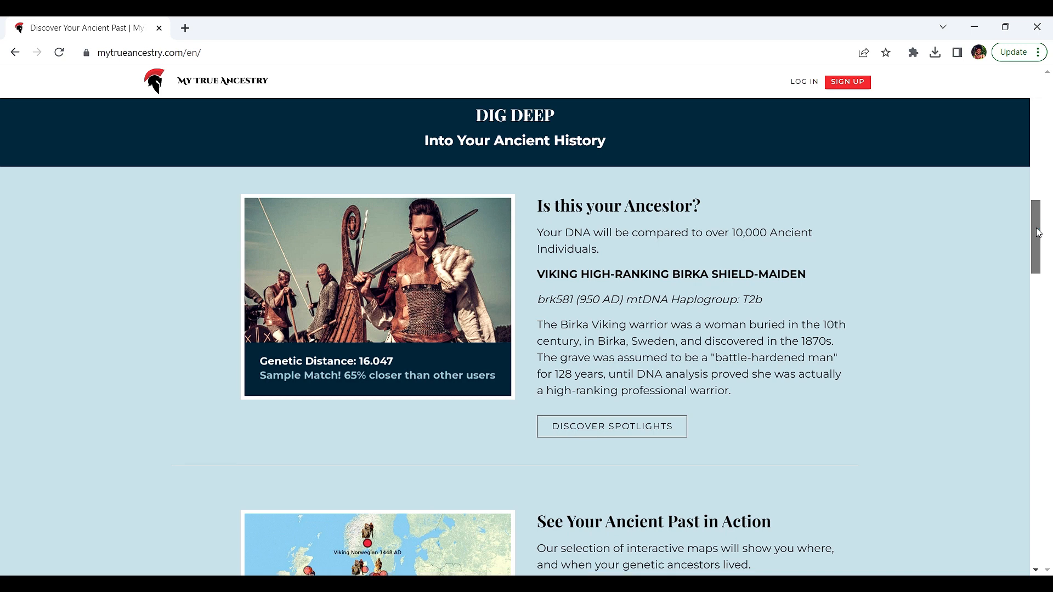
mouse_move(698, 314)
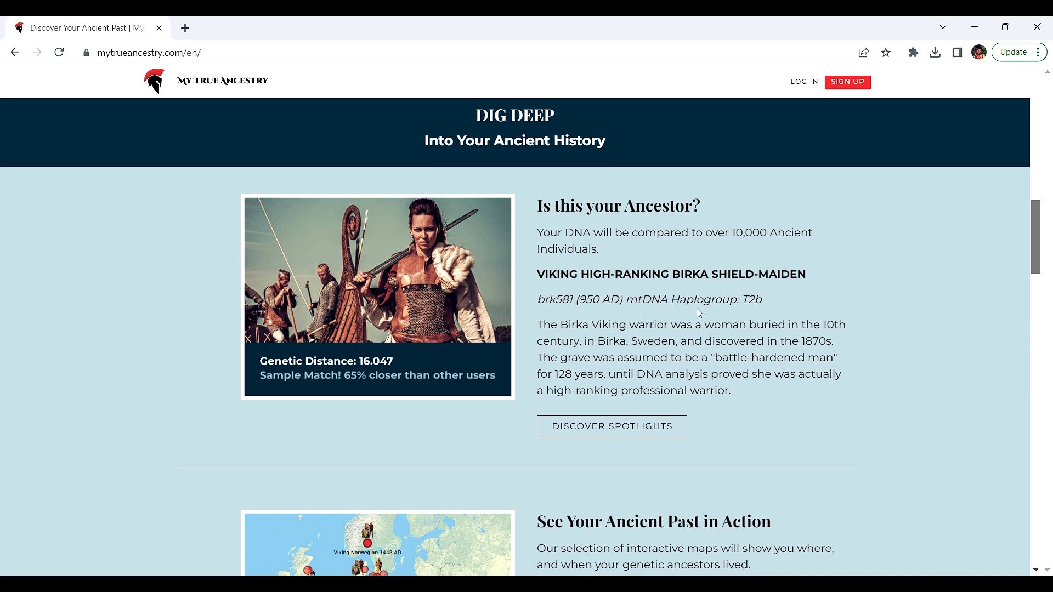
mouse_move(952, 266)
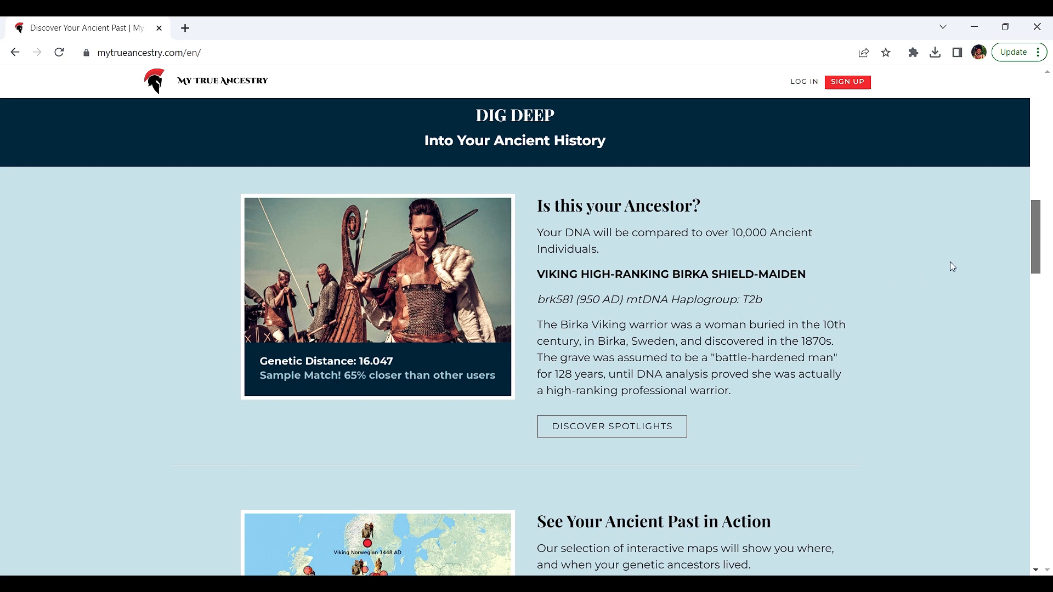
scroll("down", 3)
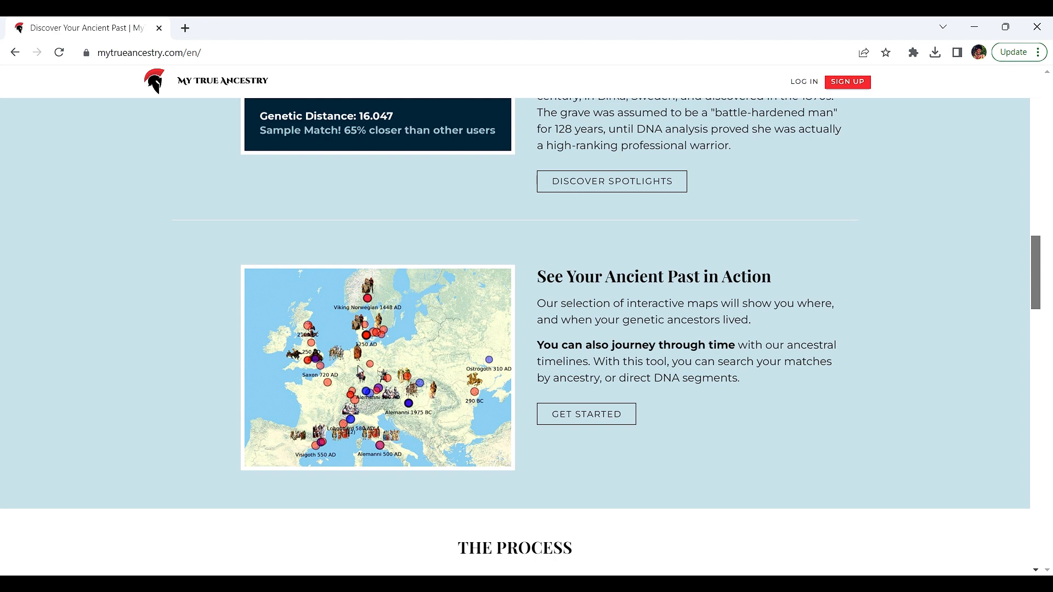
mouse_move(887, 329)
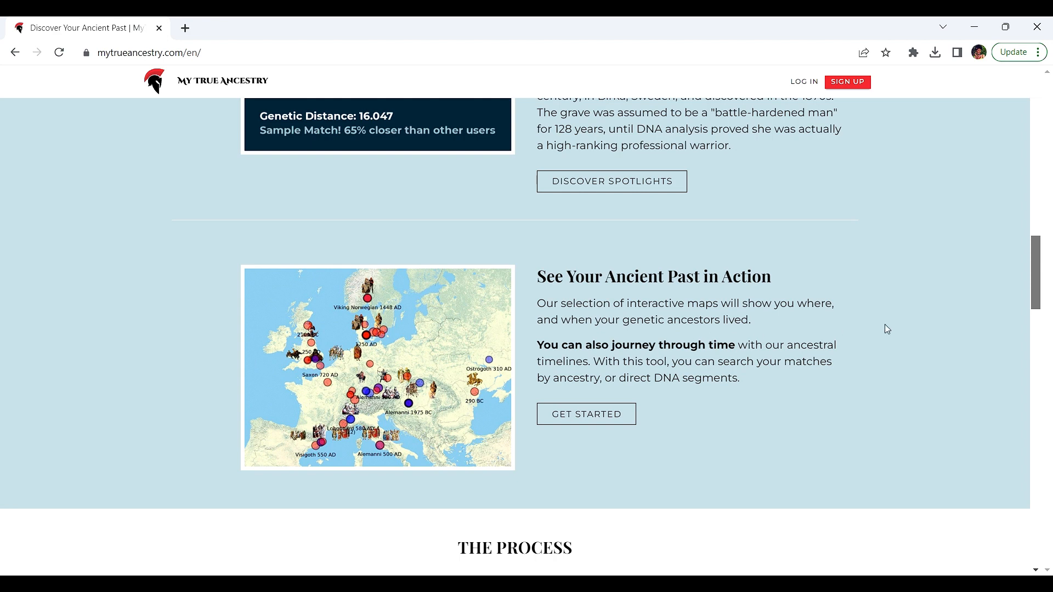
scroll("down", 3)
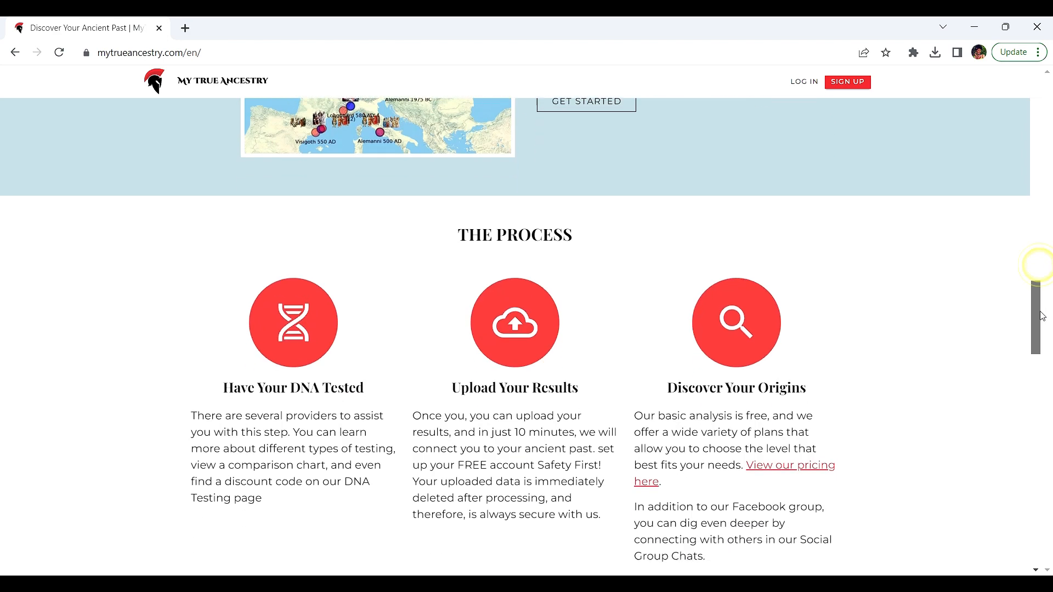
scroll("down", 3)
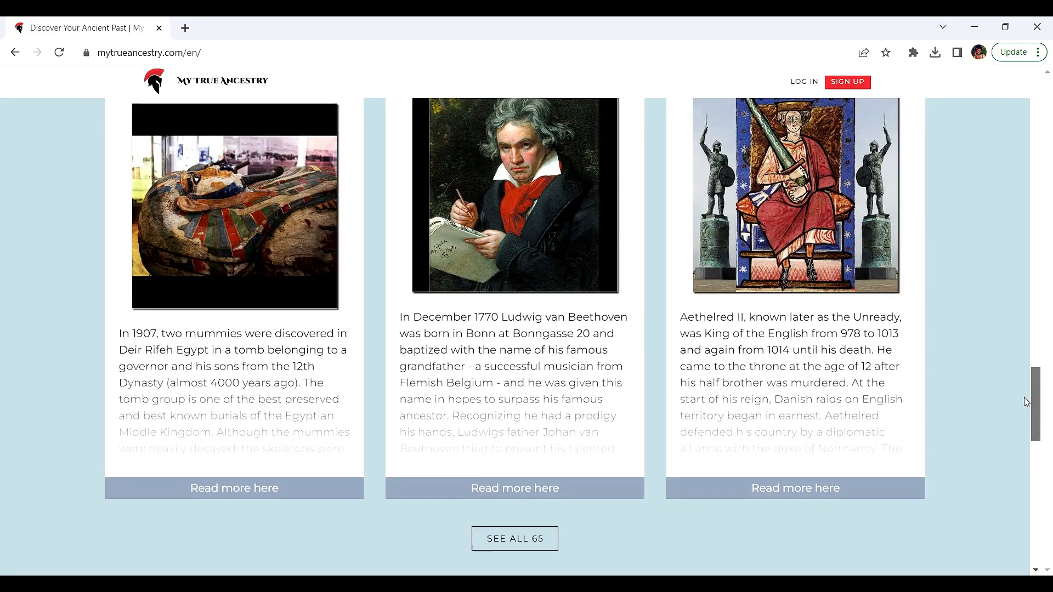
scroll("up", 3)
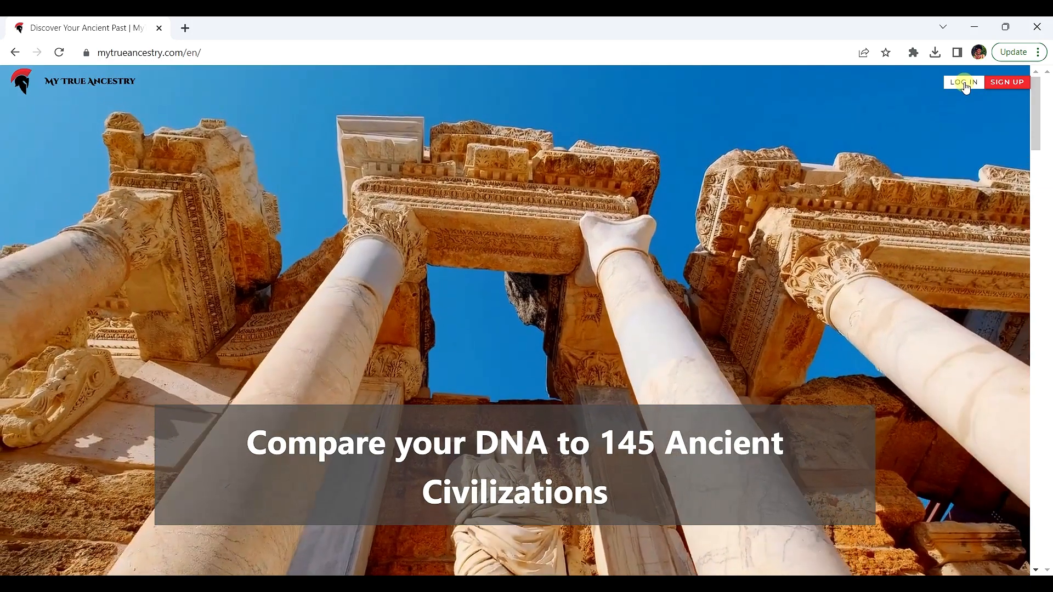
- Log in with the Google account to reach the results dashboard
left_click(963, 82)
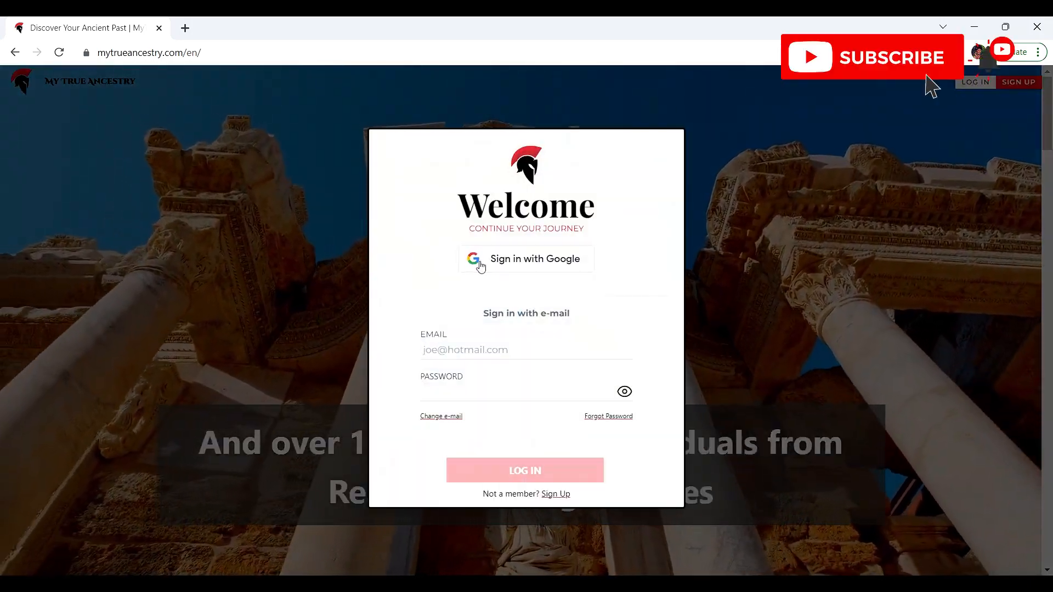
left_click(526, 259)
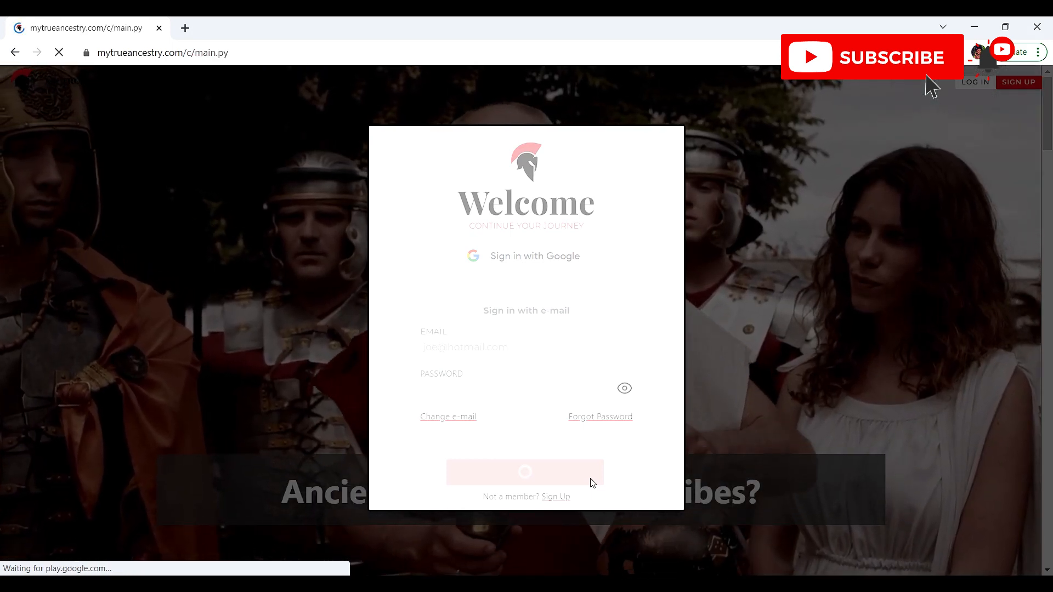
left_click(526, 472)
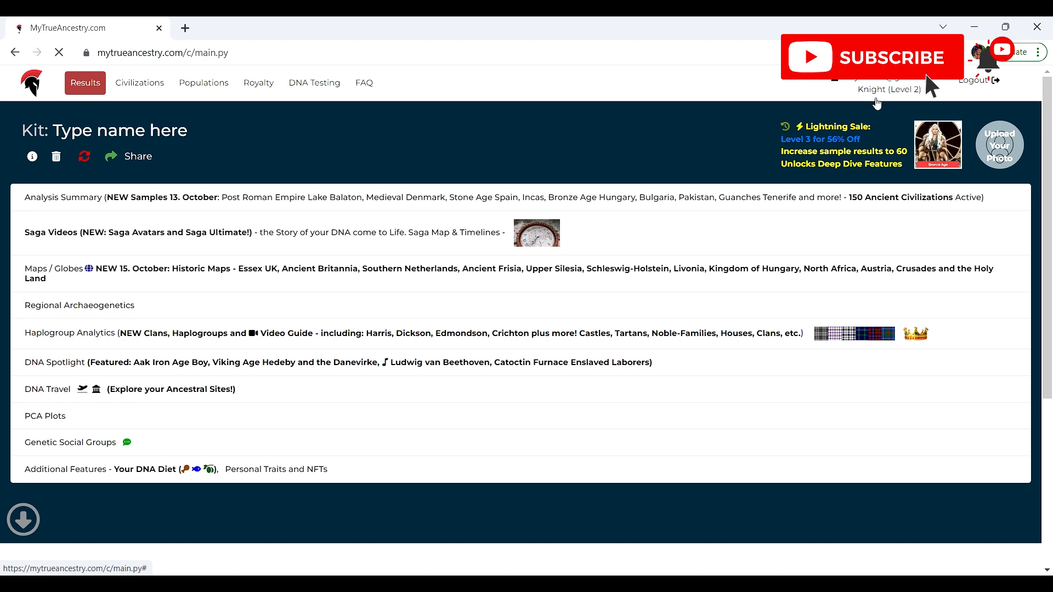
scroll("down", 3)
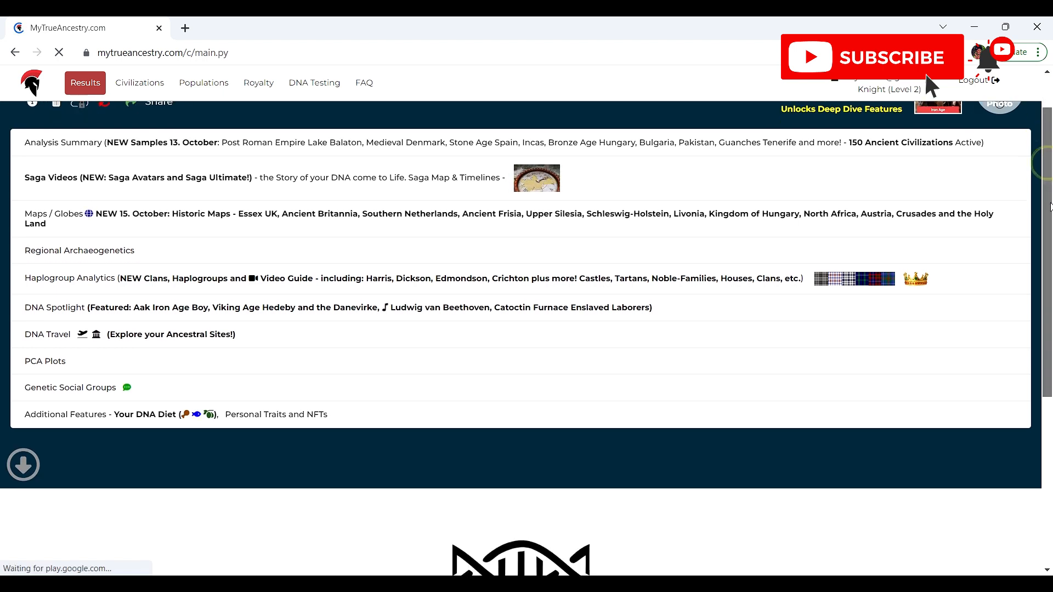
scroll("down", 3)
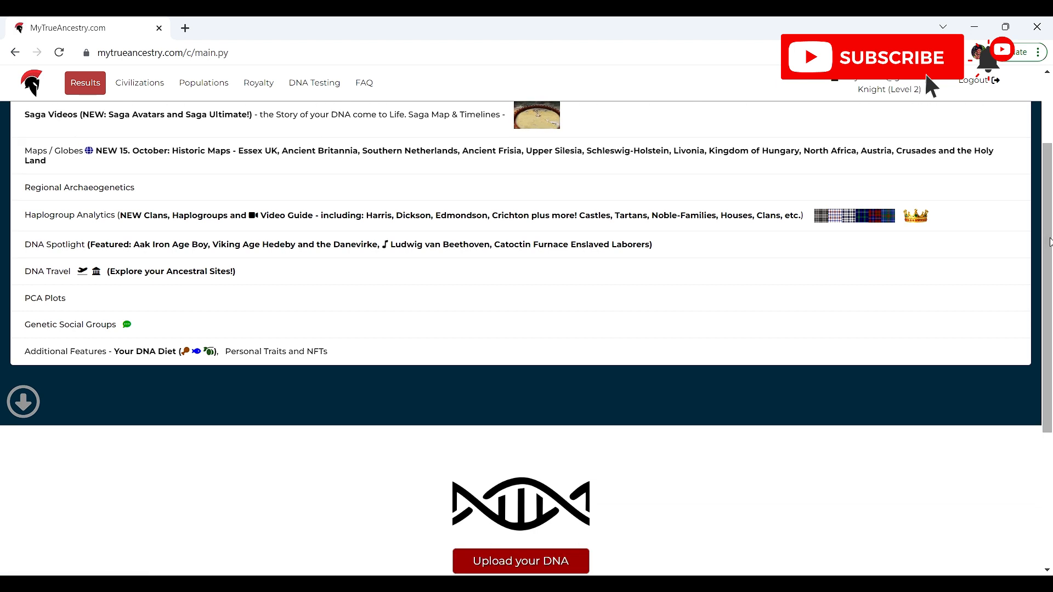
scroll("down", 3)
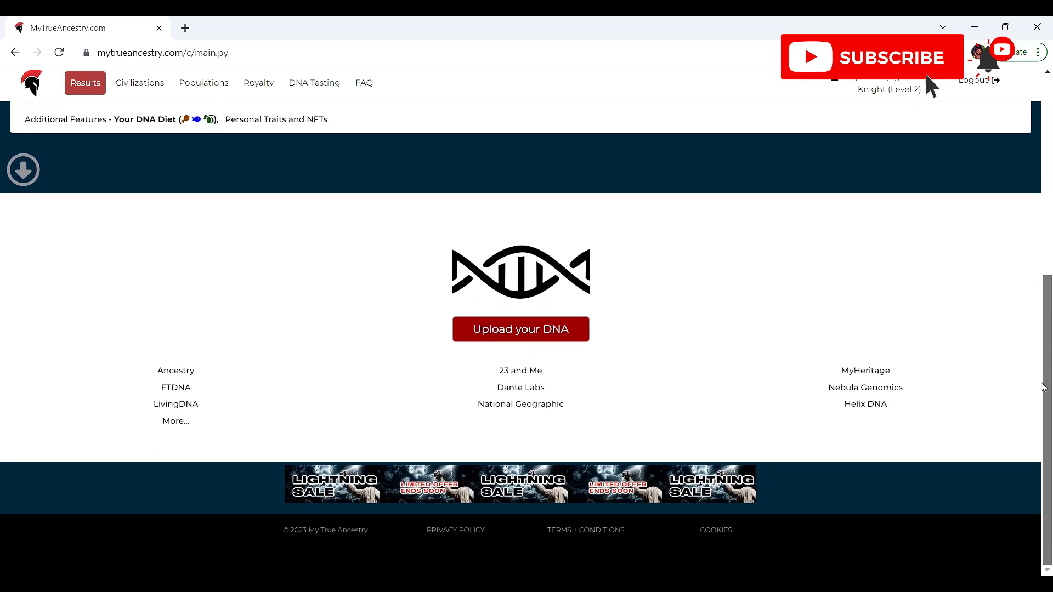
mouse_move(1046, 418)
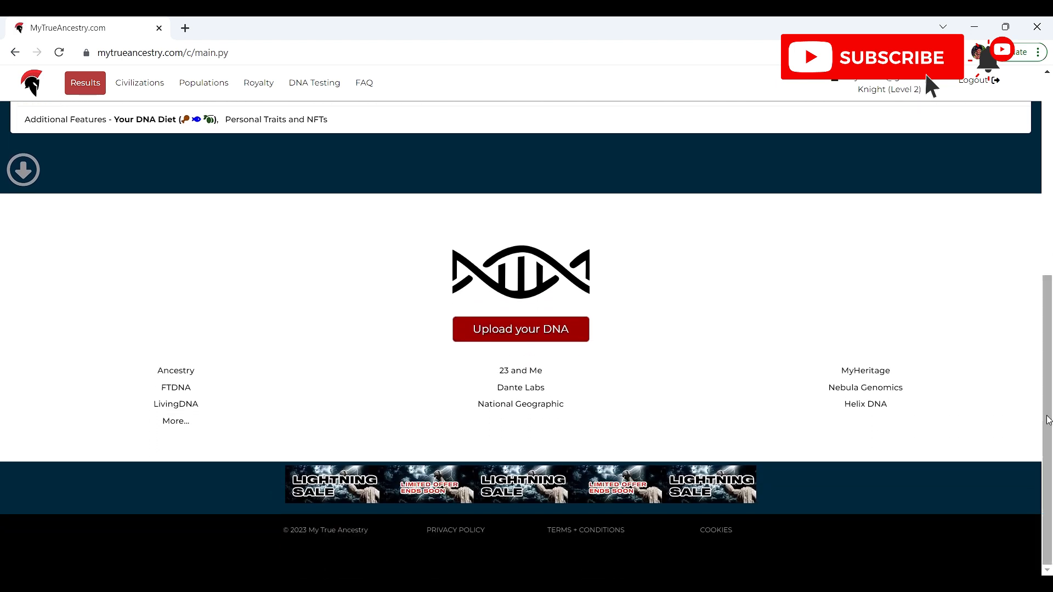
mouse_move(1048, 430)
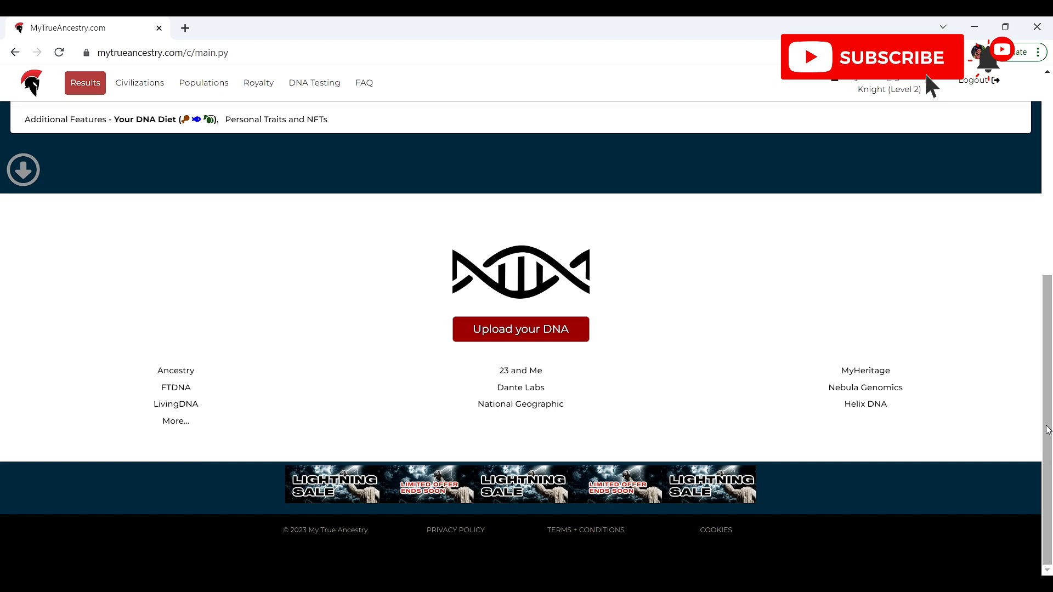
scroll("up", 3)
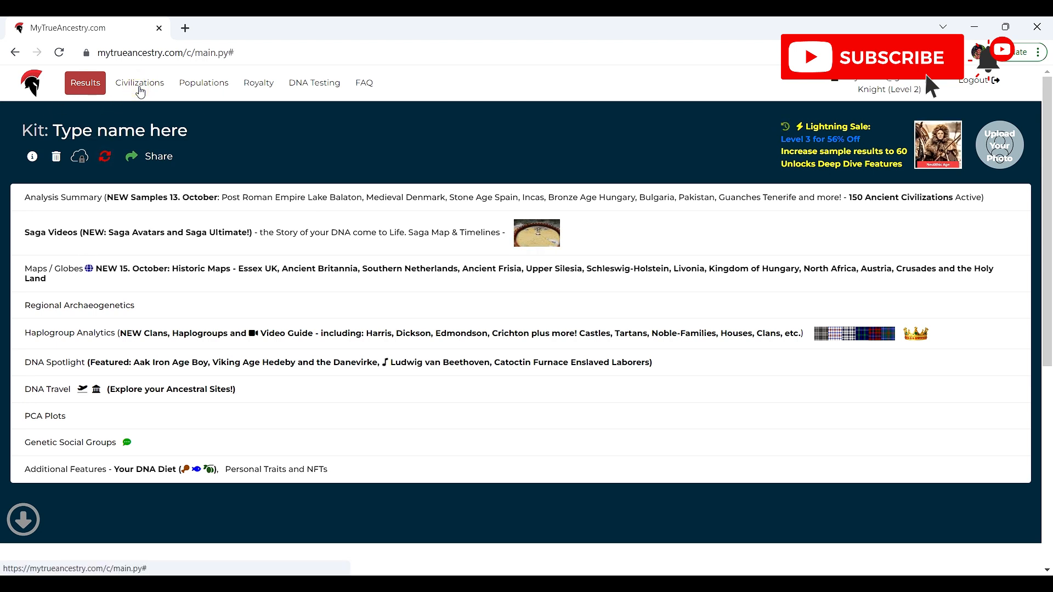
- View the Civilizations page, then go to the Populations comparison page
left_click(139, 83)
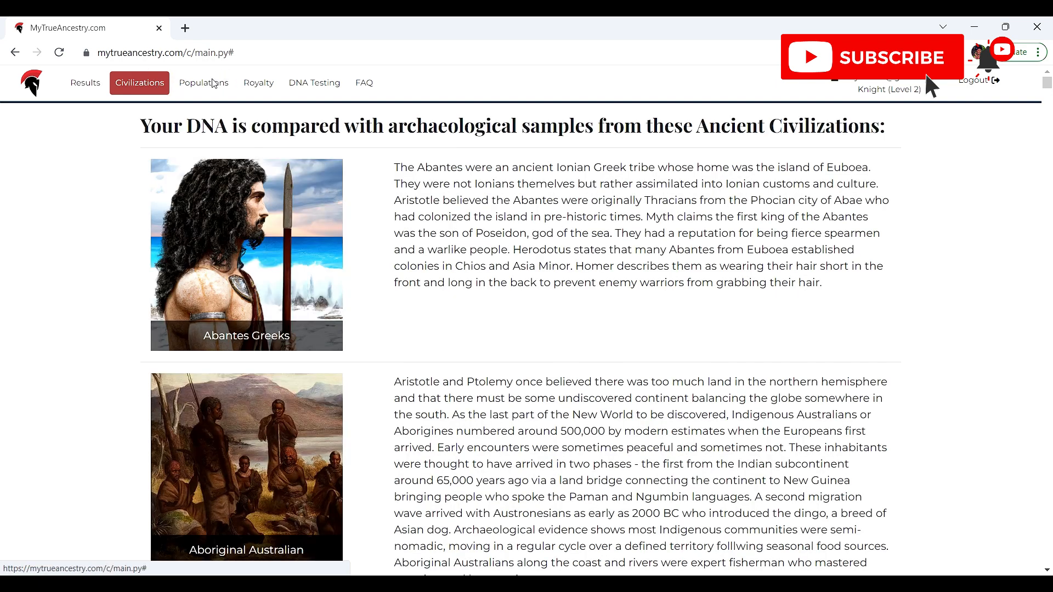
mouse_move(211, 87)
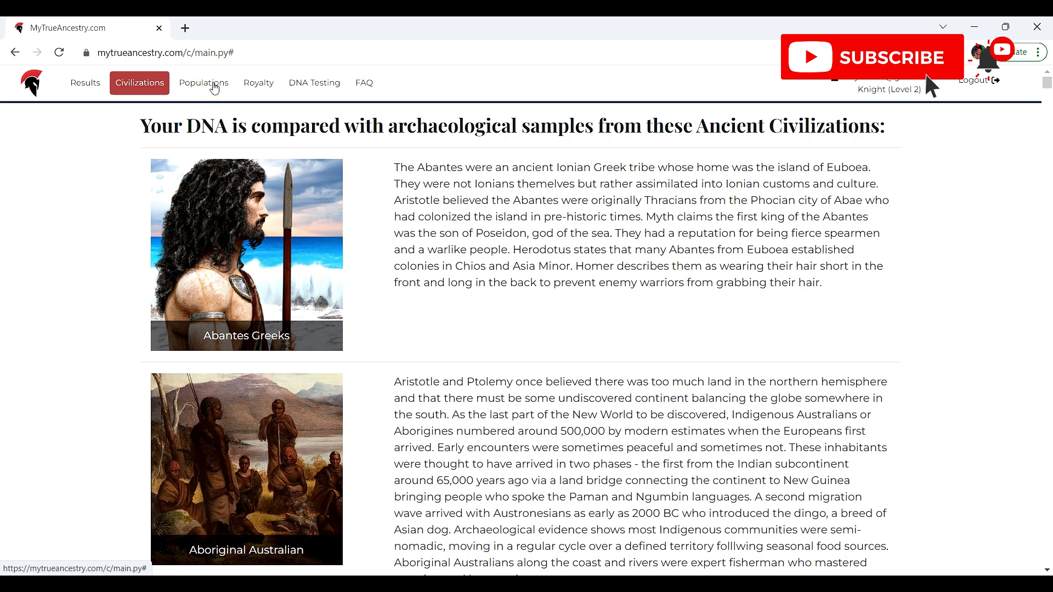
mouse_move(308, 89)
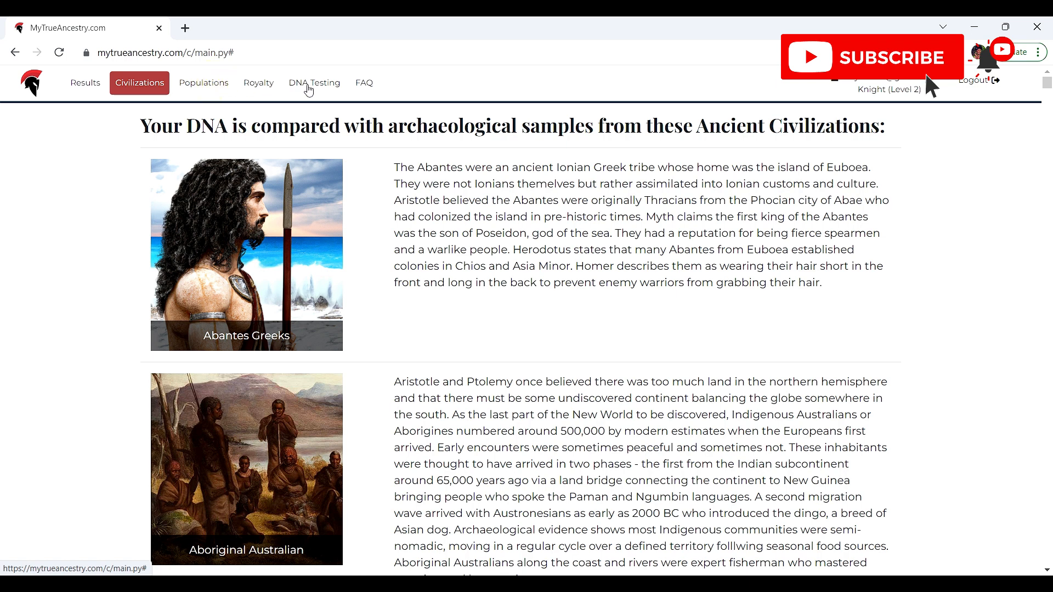
left_click(203, 83)
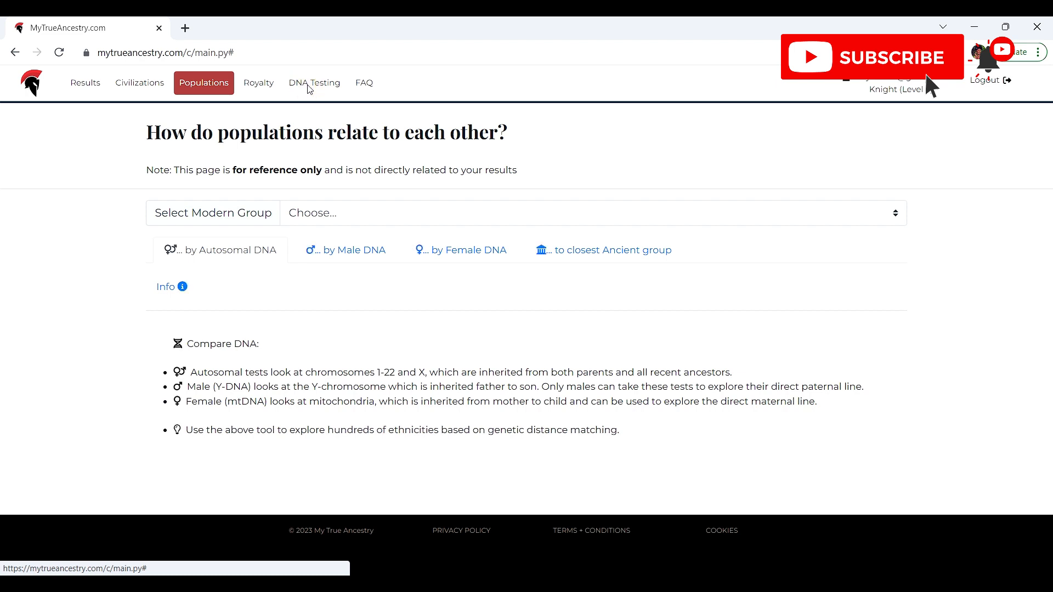
left_click(314, 83)
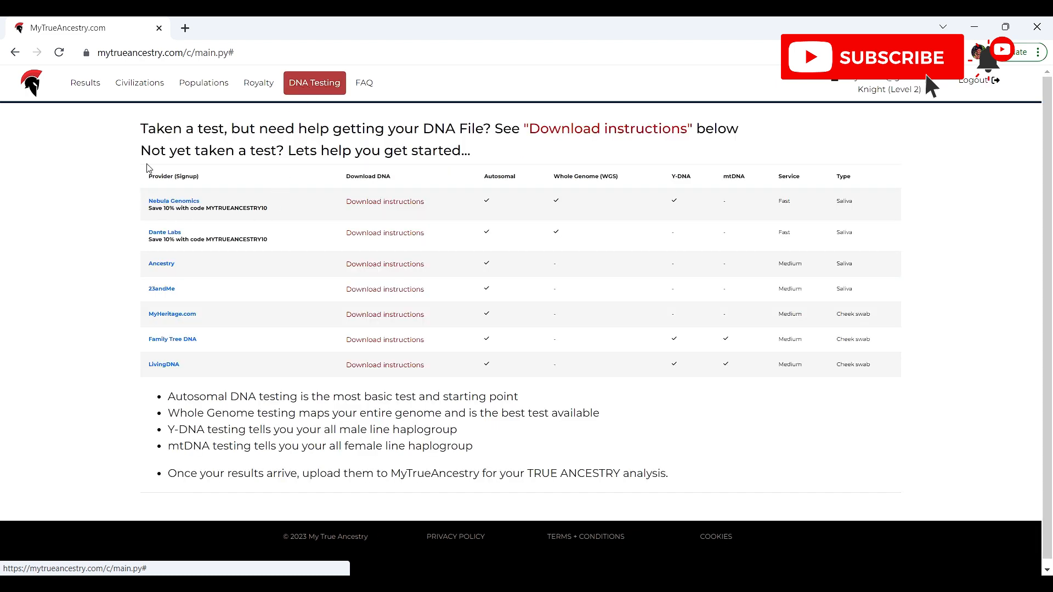
mouse_move(170, 188)
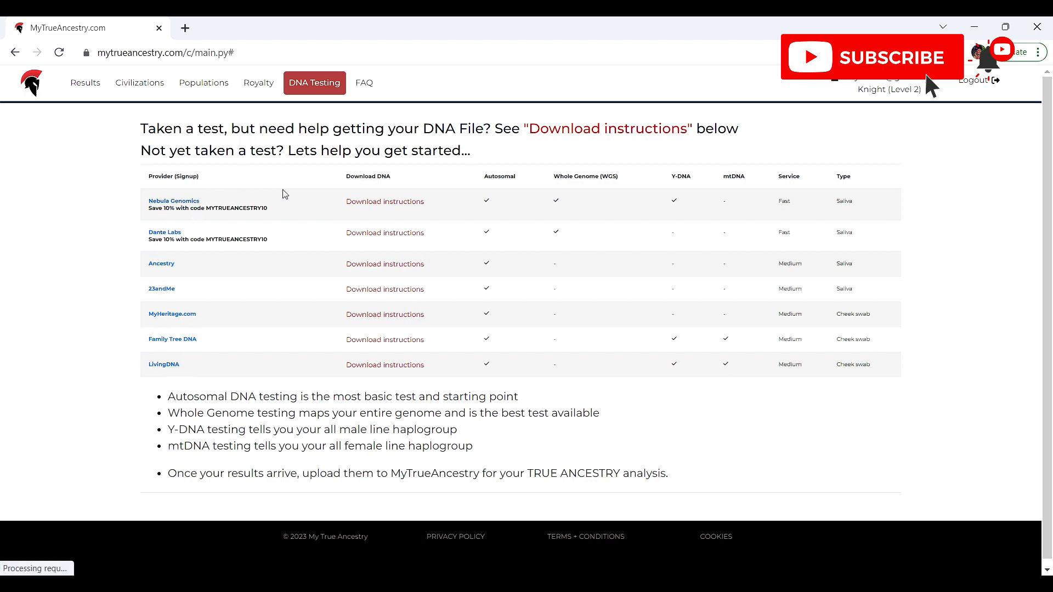
mouse_move(171, 194)
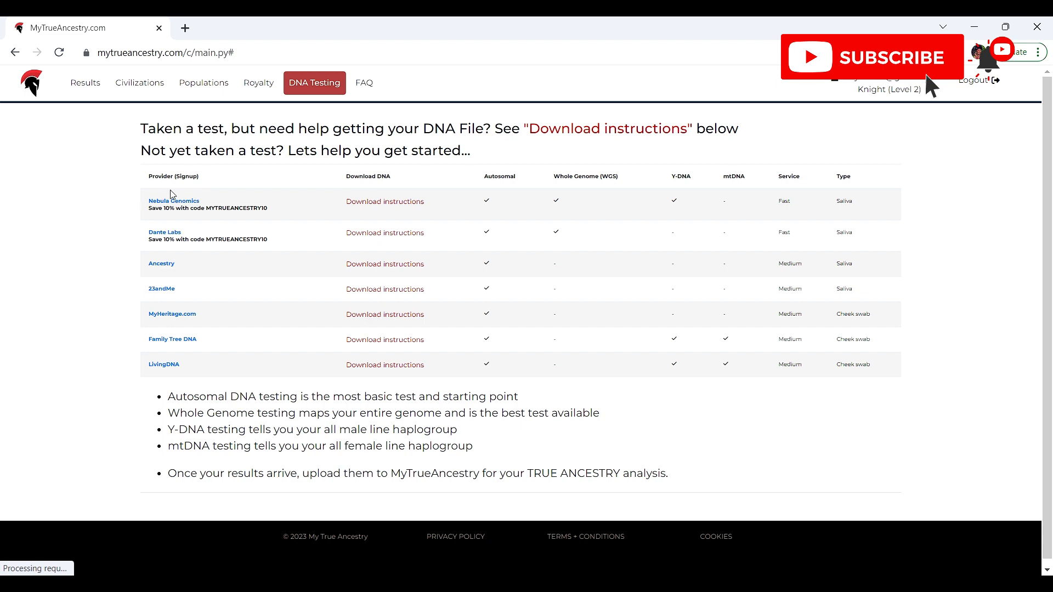
mouse_move(192, 215)
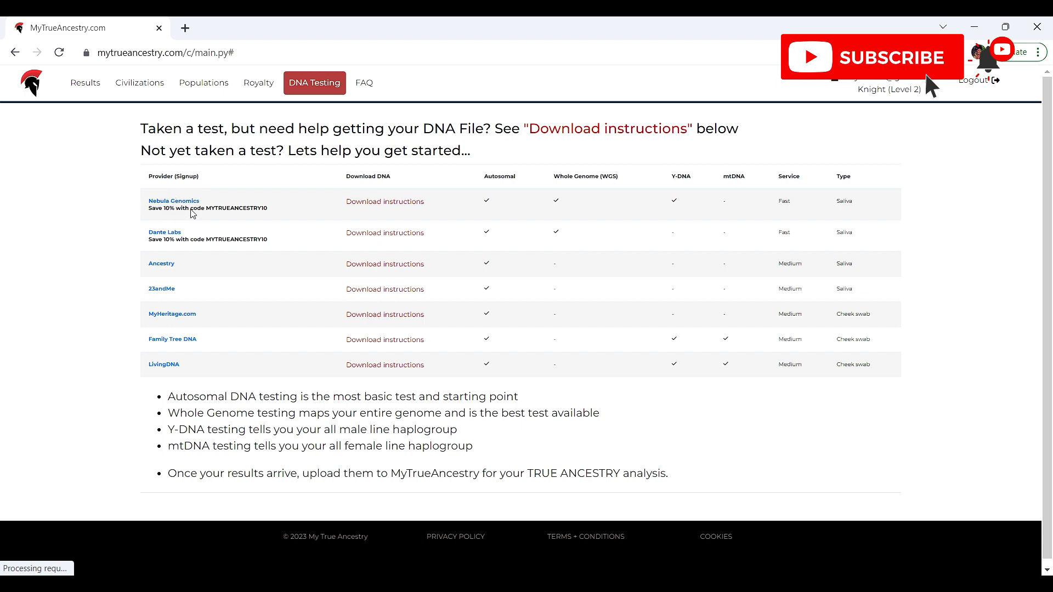
mouse_move(183, 237)
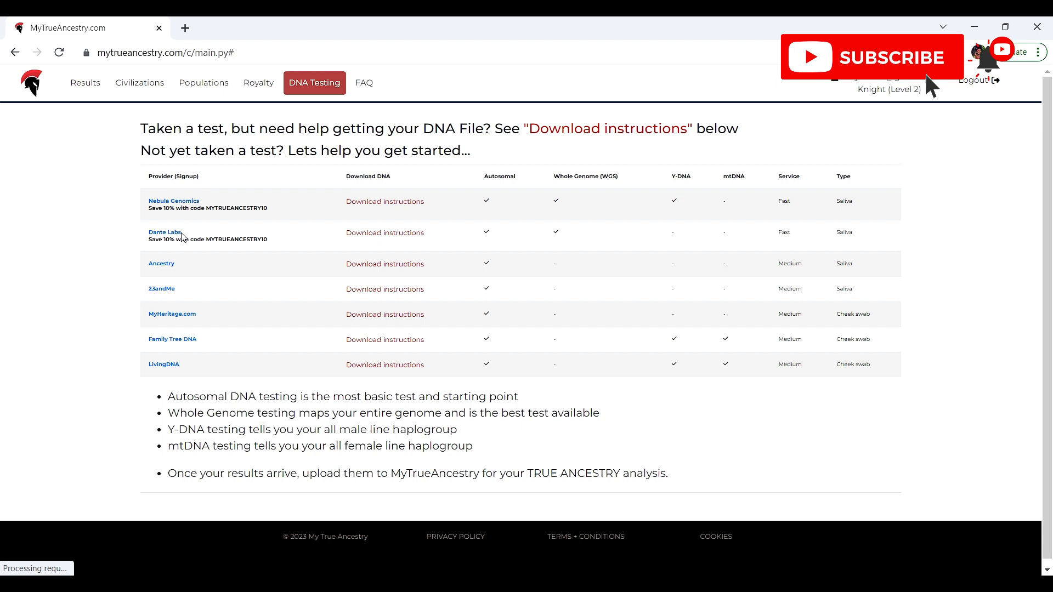
mouse_move(161, 289)
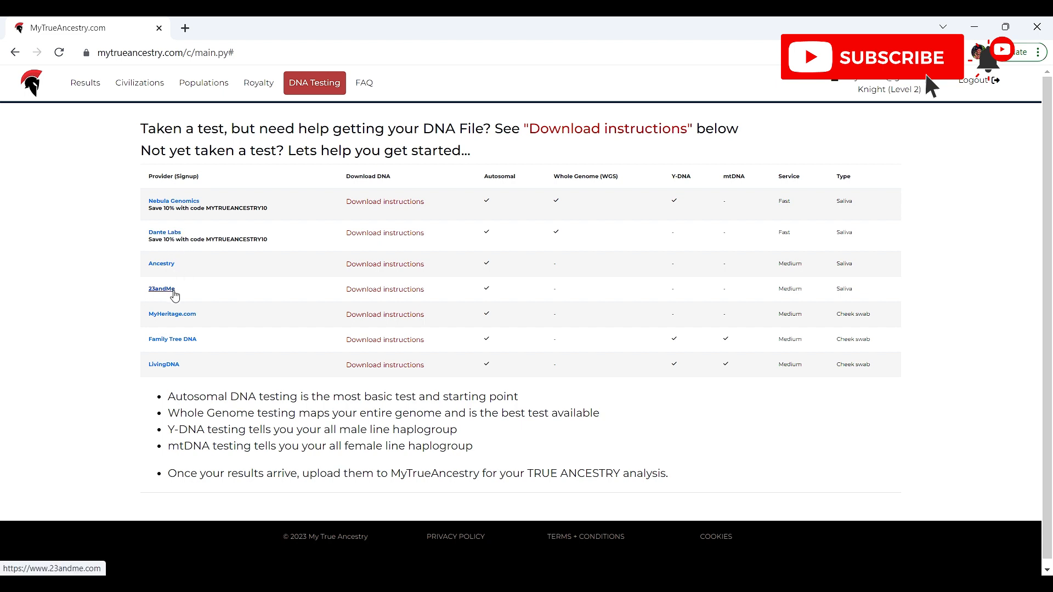
mouse_move(194, 330)
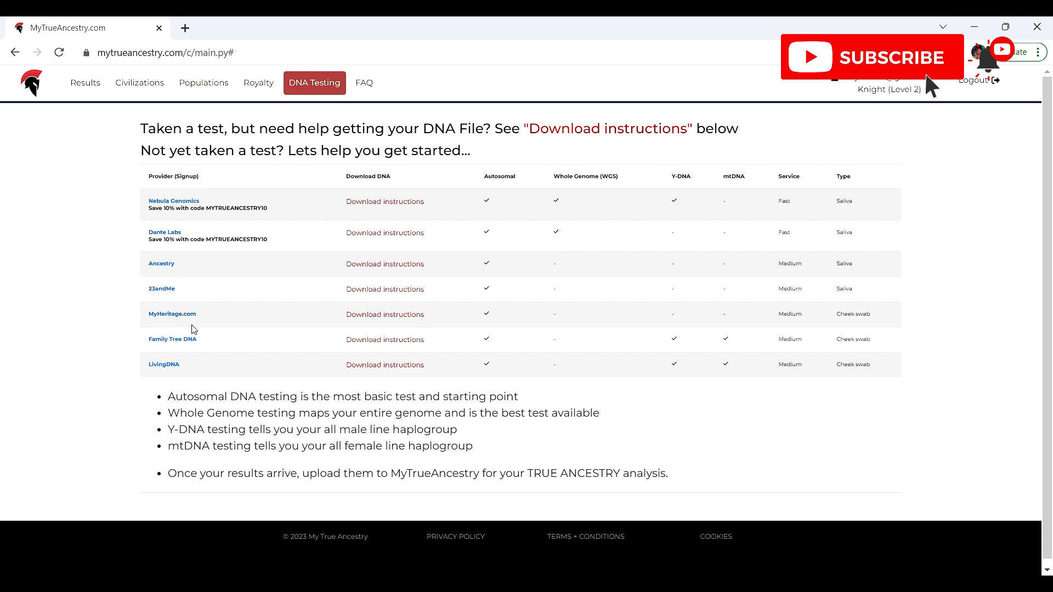
mouse_move(164, 365)
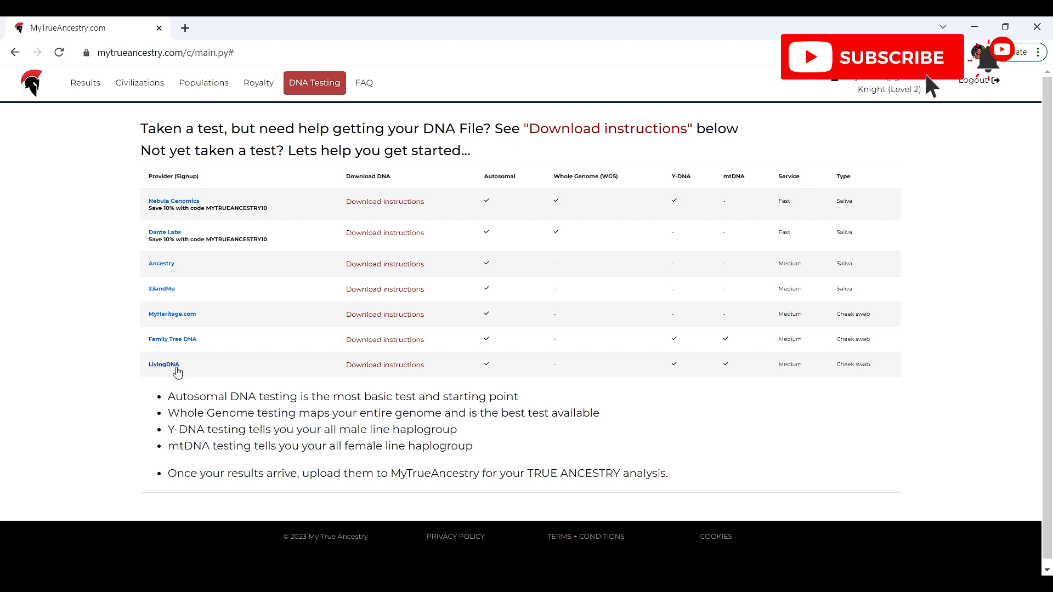
mouse_move(185, 328)
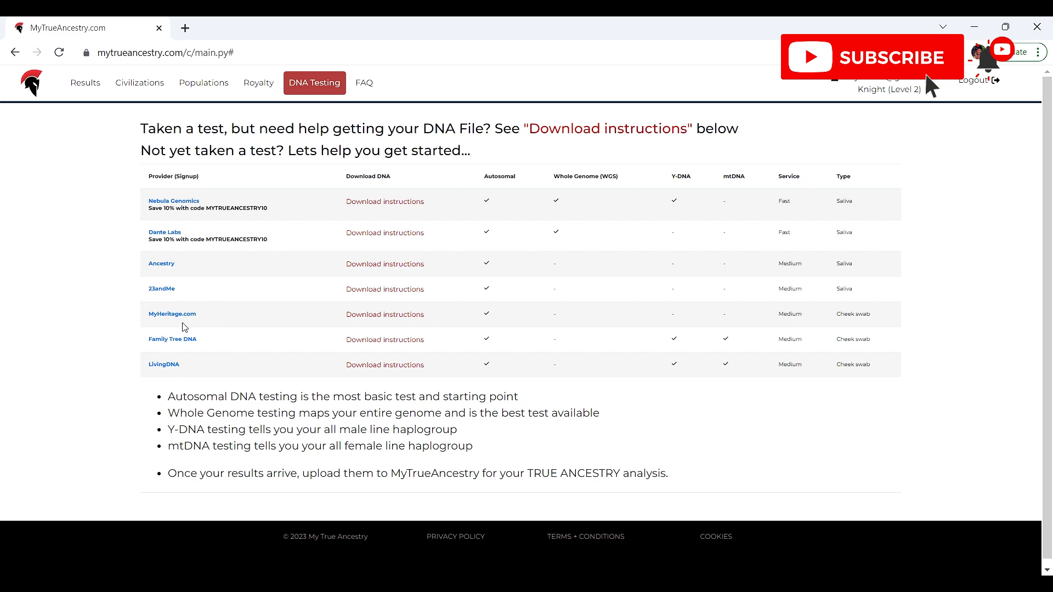
mouse_move(171, 313)
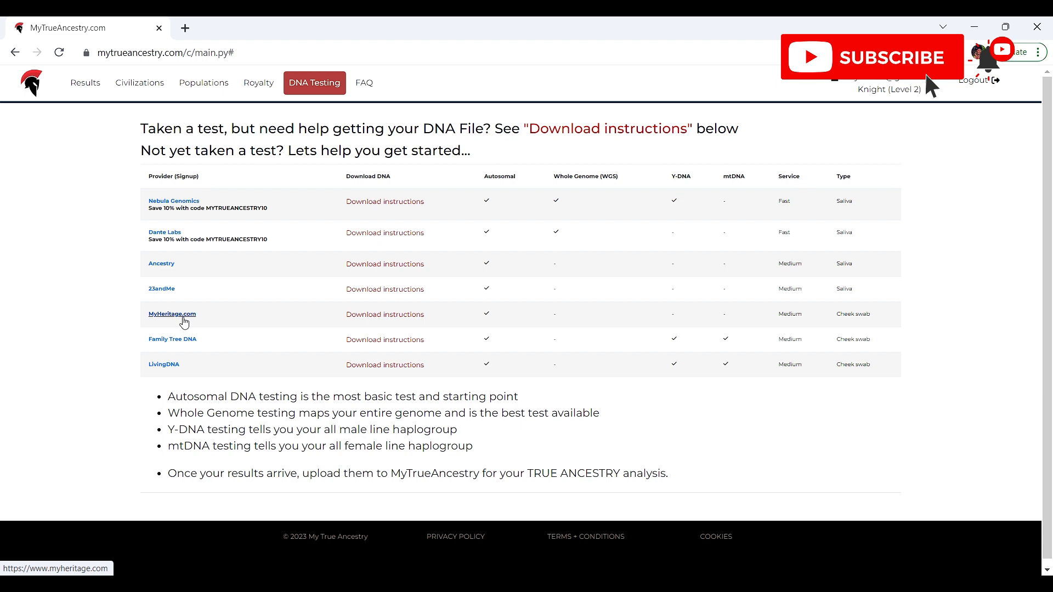
mouse_move(113, 330)
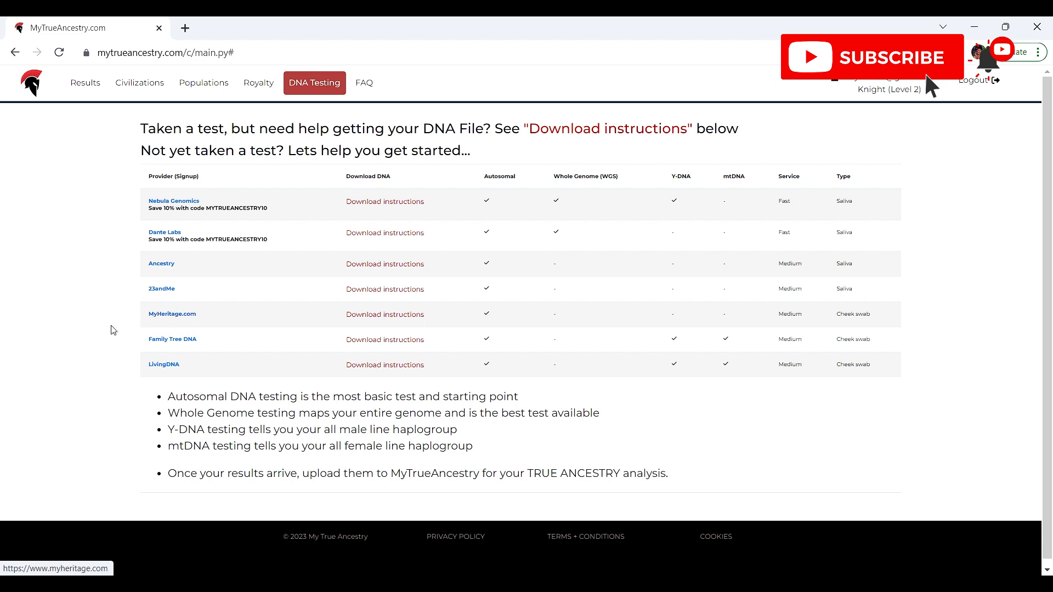
mouse_move(106, 266)
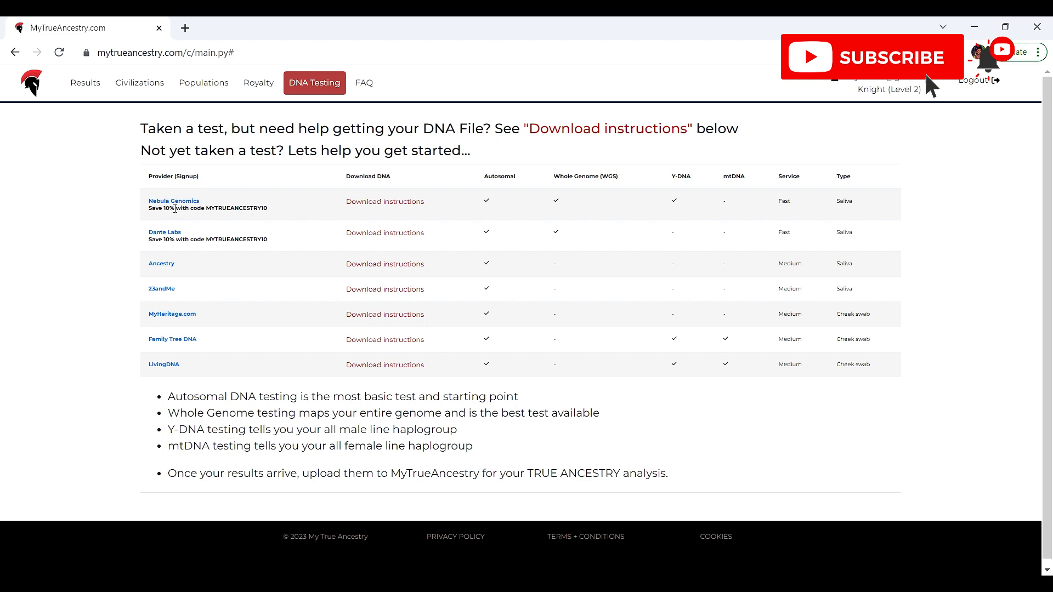
mouse_move(173, 201)
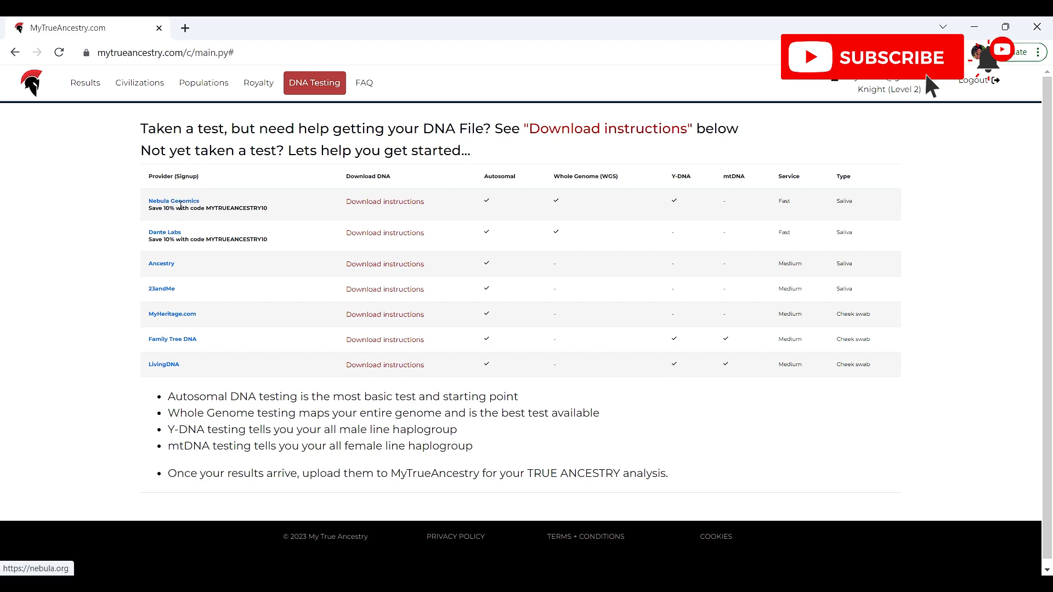
mouse_move(172, 314)
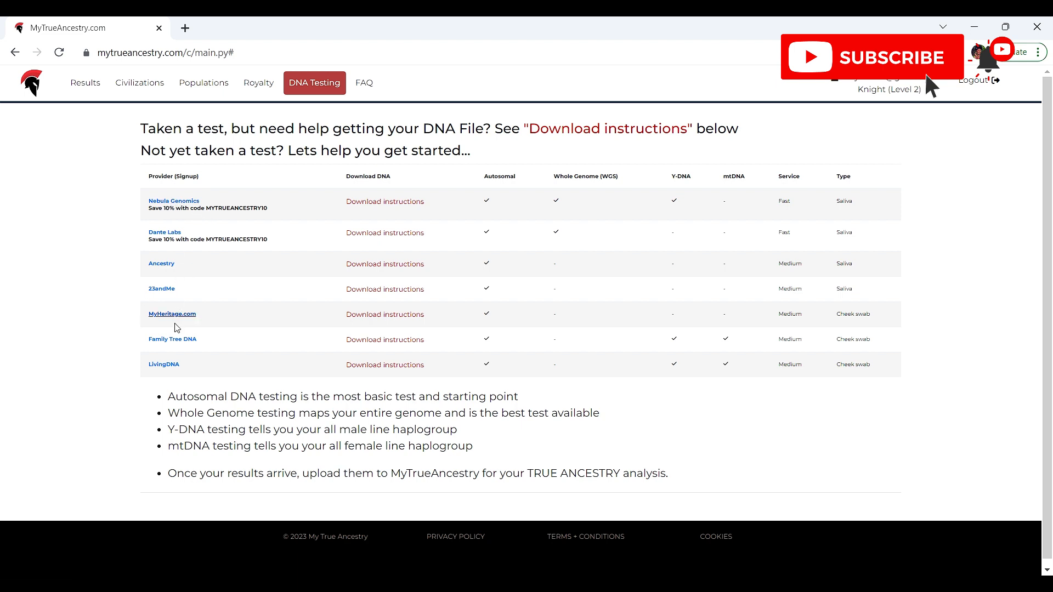
mouse_move(116, 342)
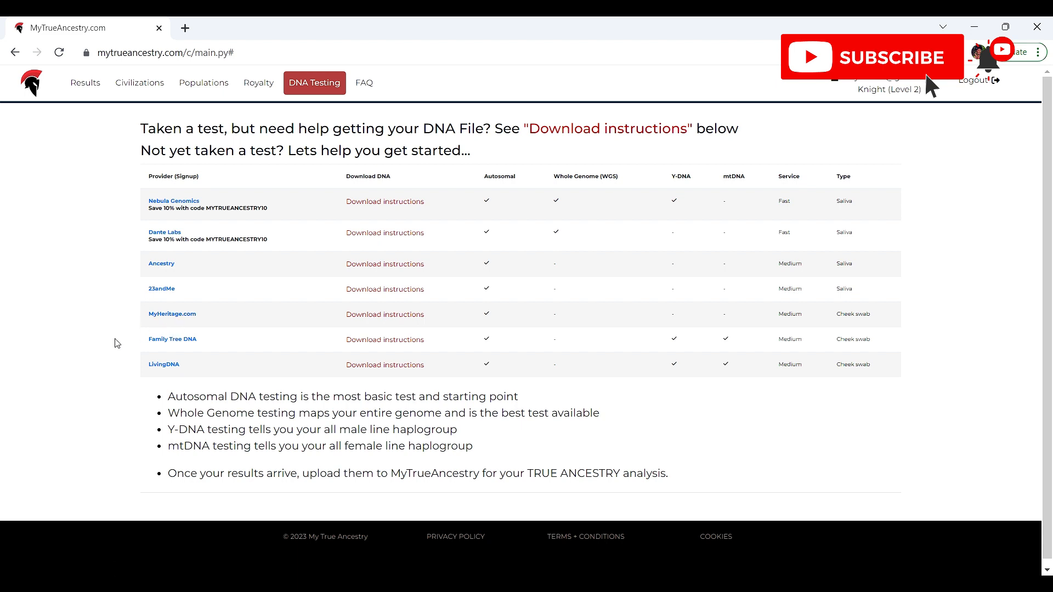
mouse_move(218, 334)
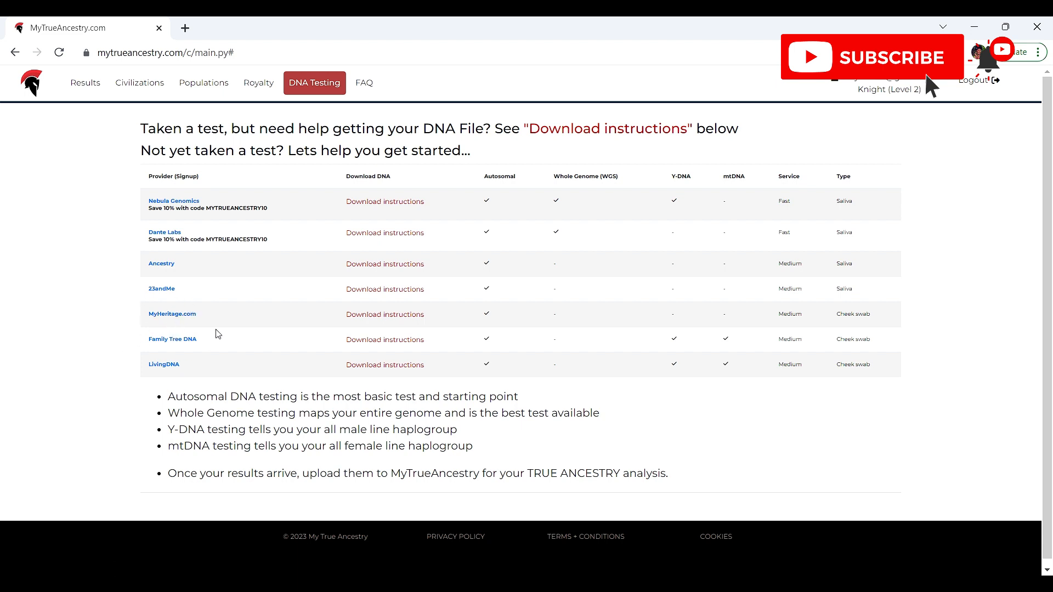
mouse_move(385, 340)
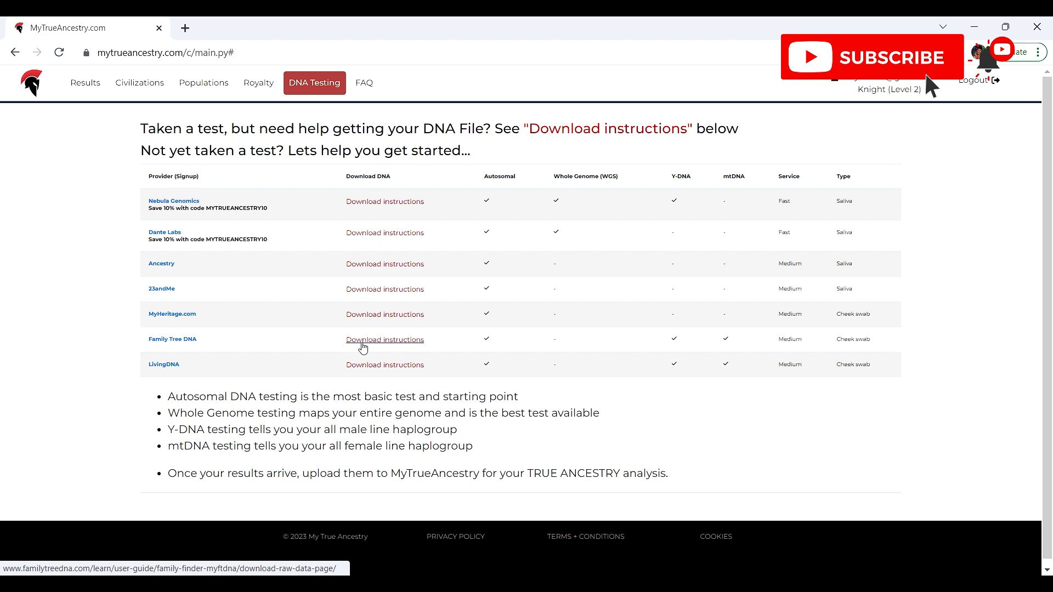
mouse_move(570, 359)
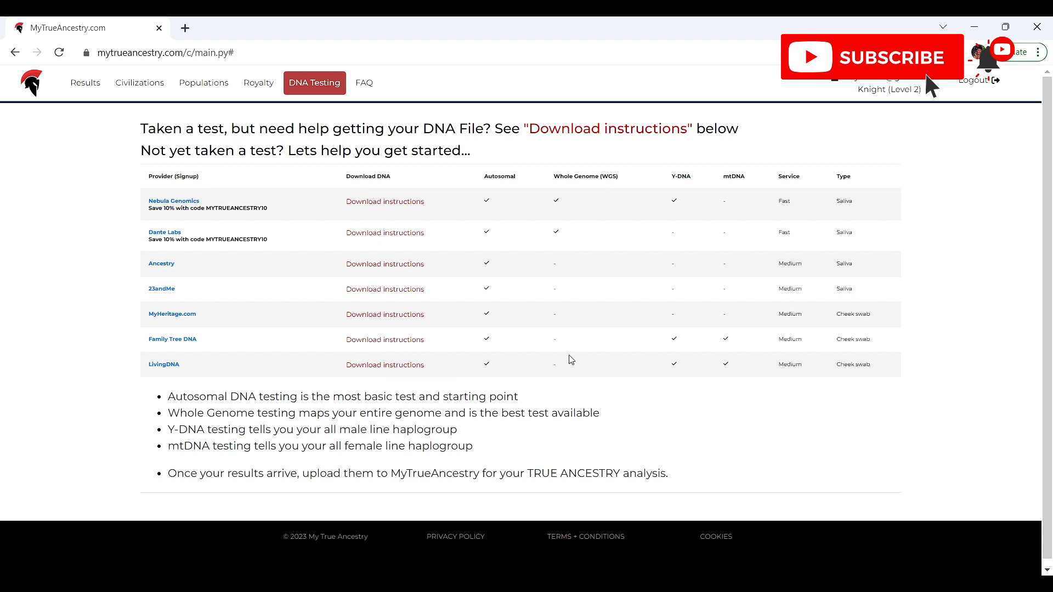
mouse_move(897, 192)
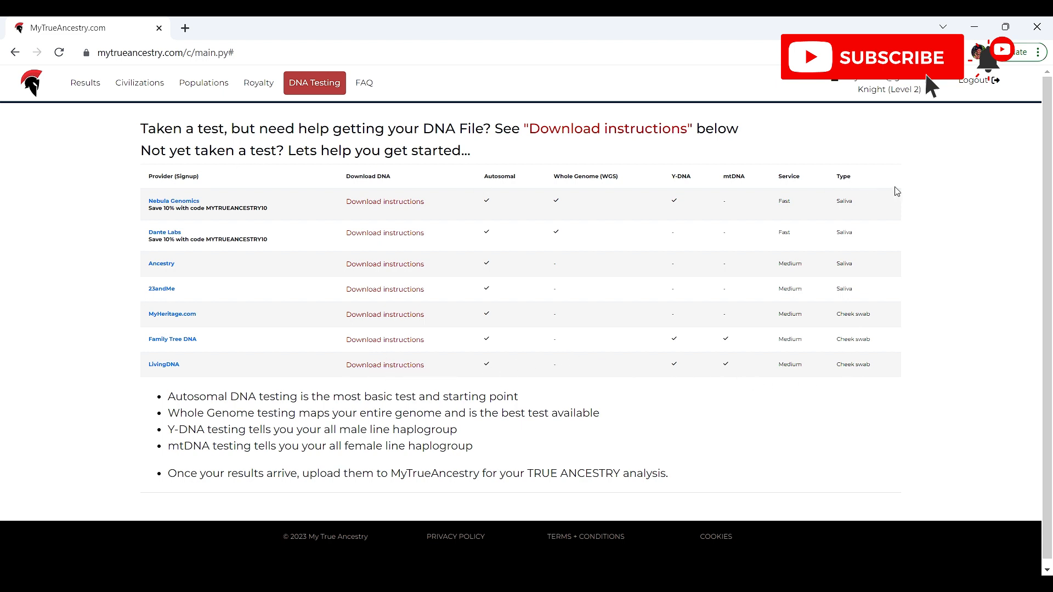
mouse_move(700, 187)
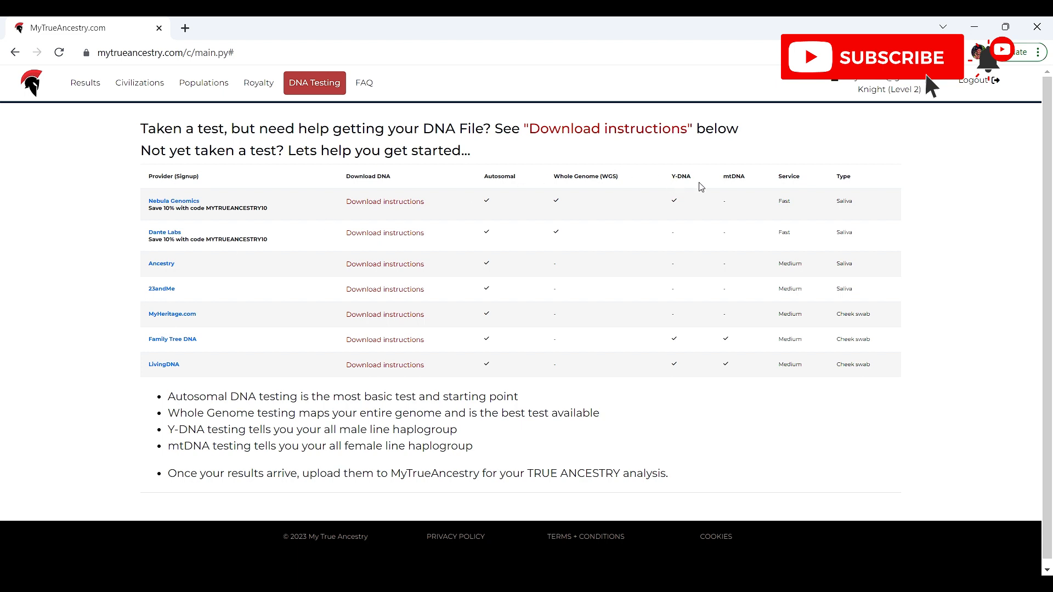
mouse_move(727, 192)
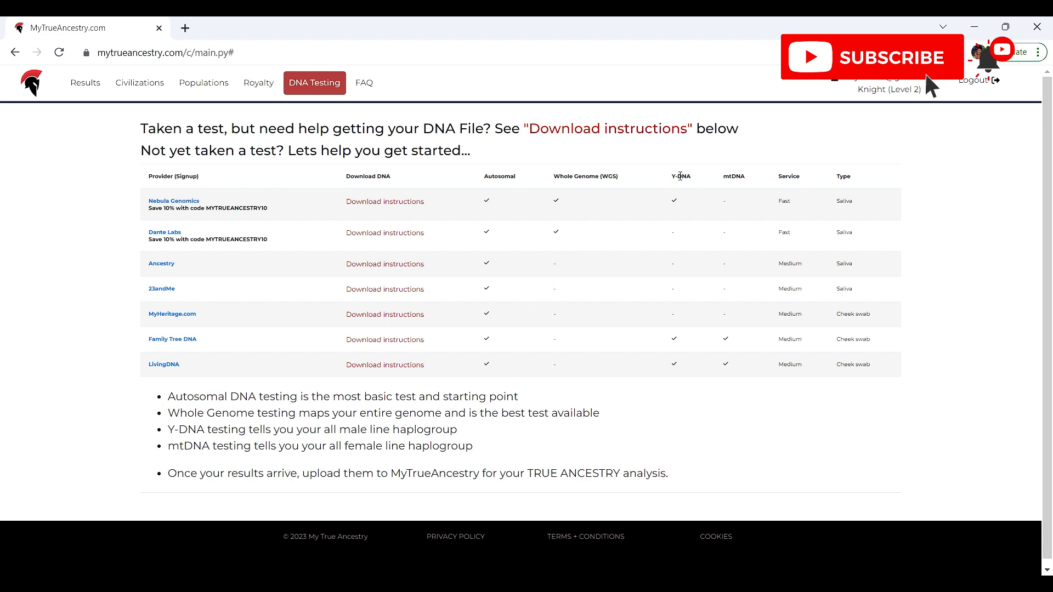
mouse_move(825, 168)
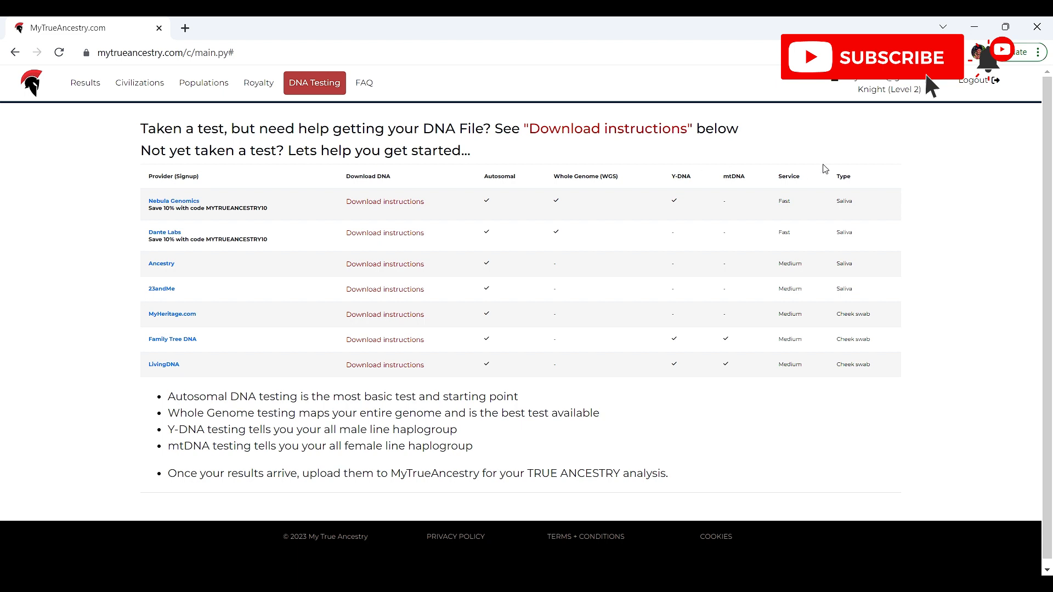
mouse_move(683, 186)
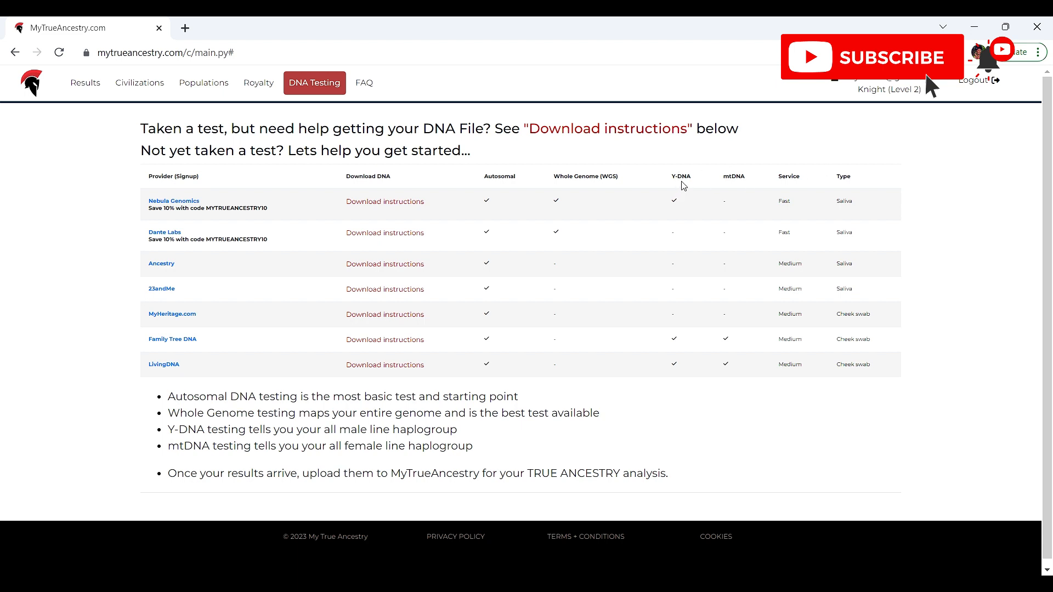
mouse_move(684, 356)
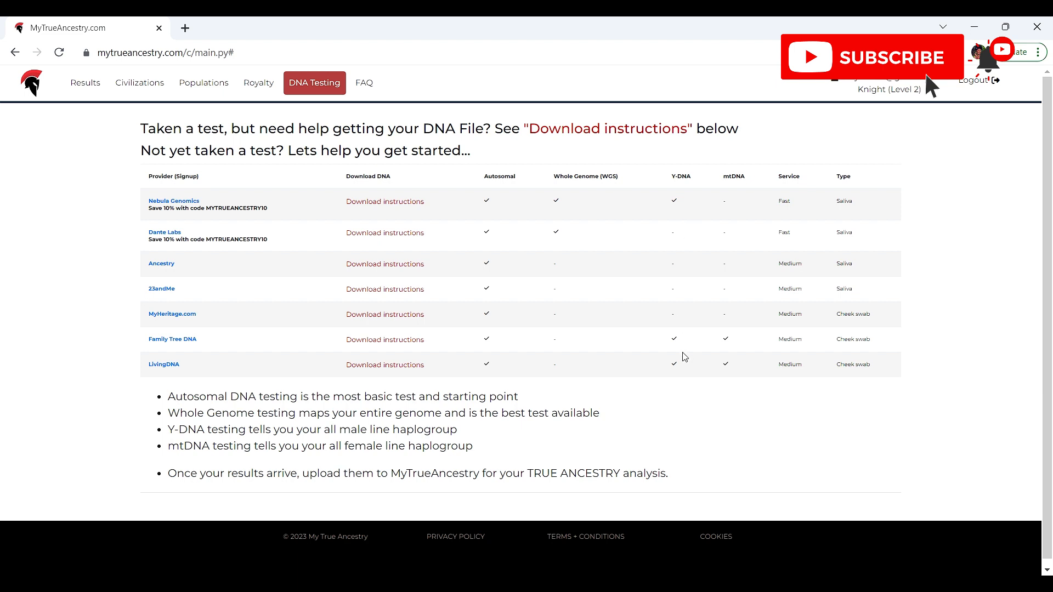
mouse_move(817, 177)
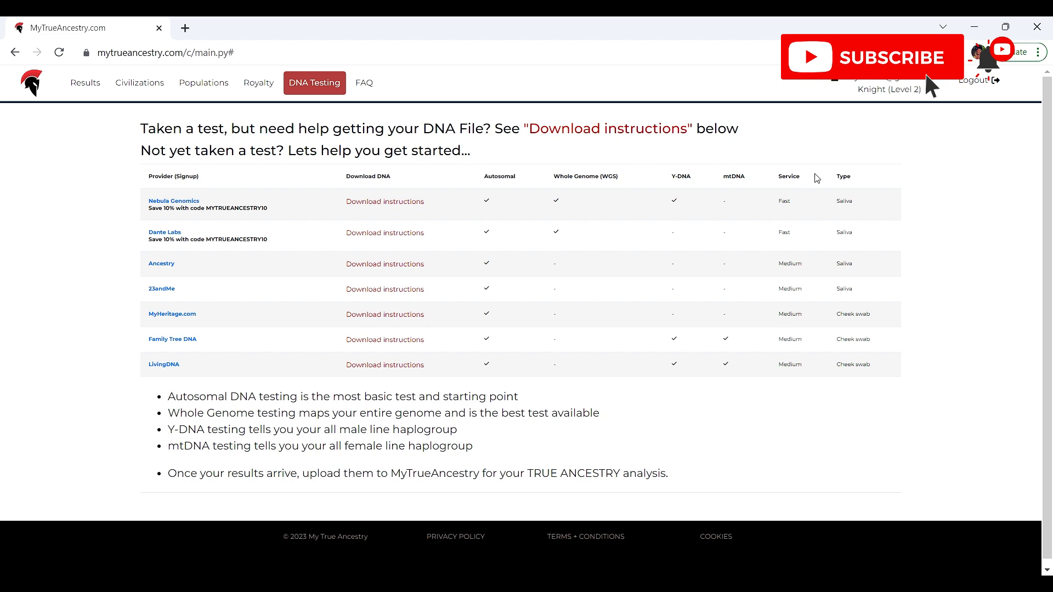
mouse_move(869, 342)
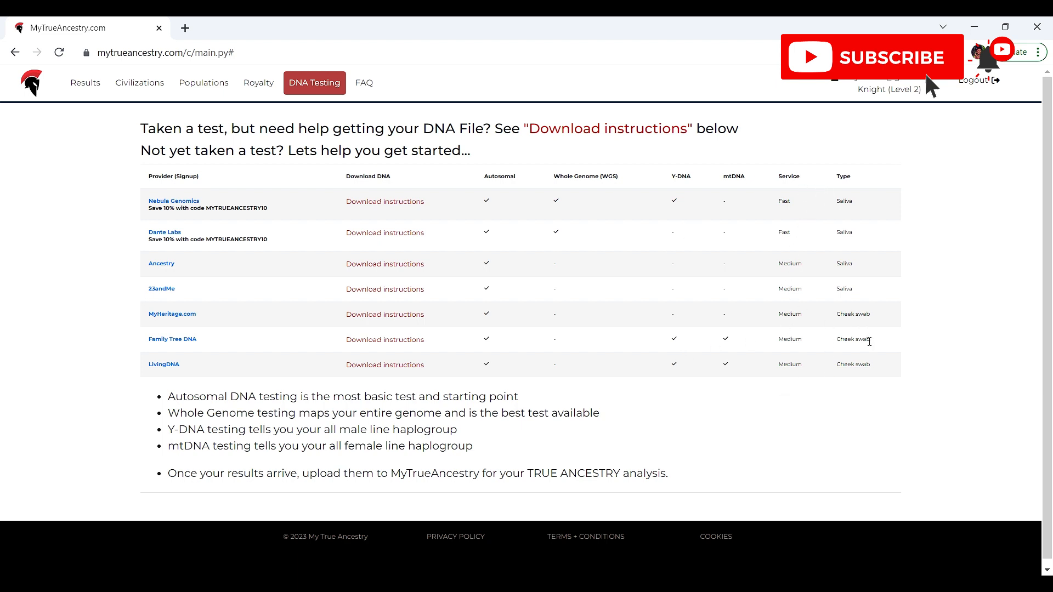
mouse_move(844, 323)
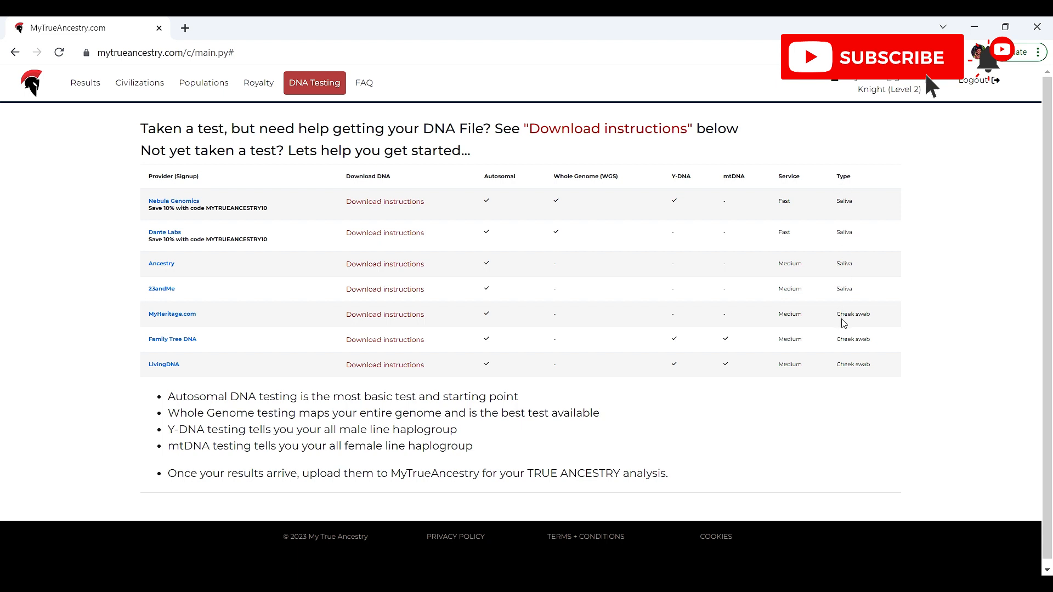
mouse_move(814, 328)
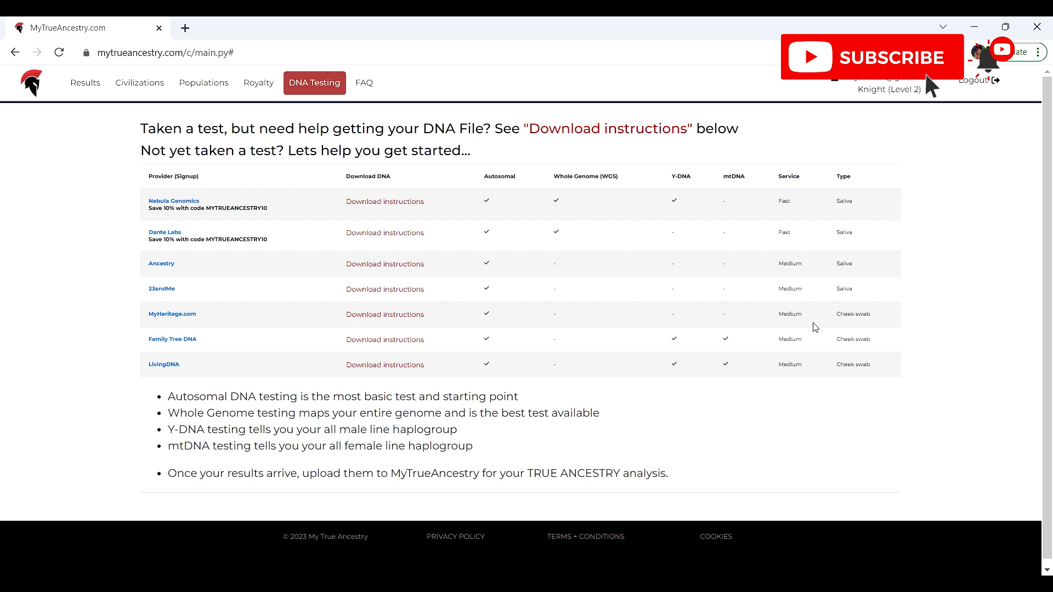
mouse_move(84, 83)
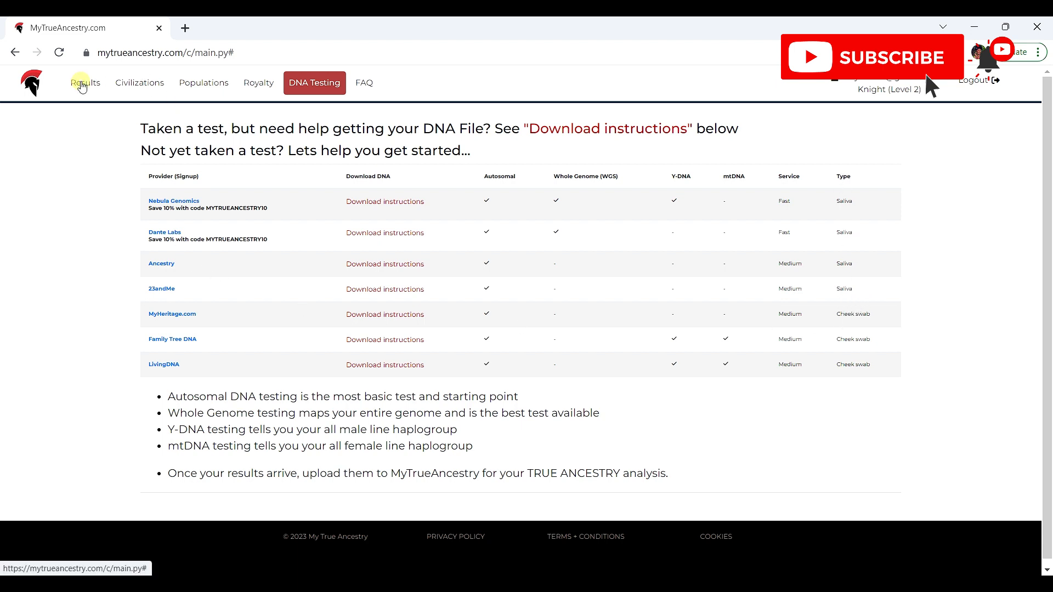
- Return to Results and scroll down to the Upload your DNA area and back up
left_click(85, 83)
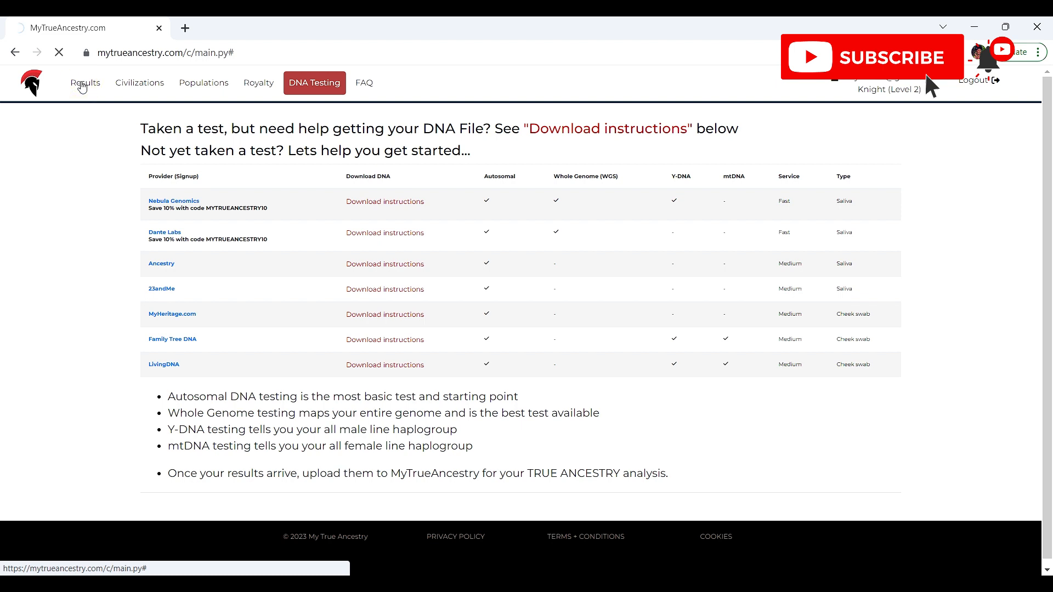
left_click(85, 83)
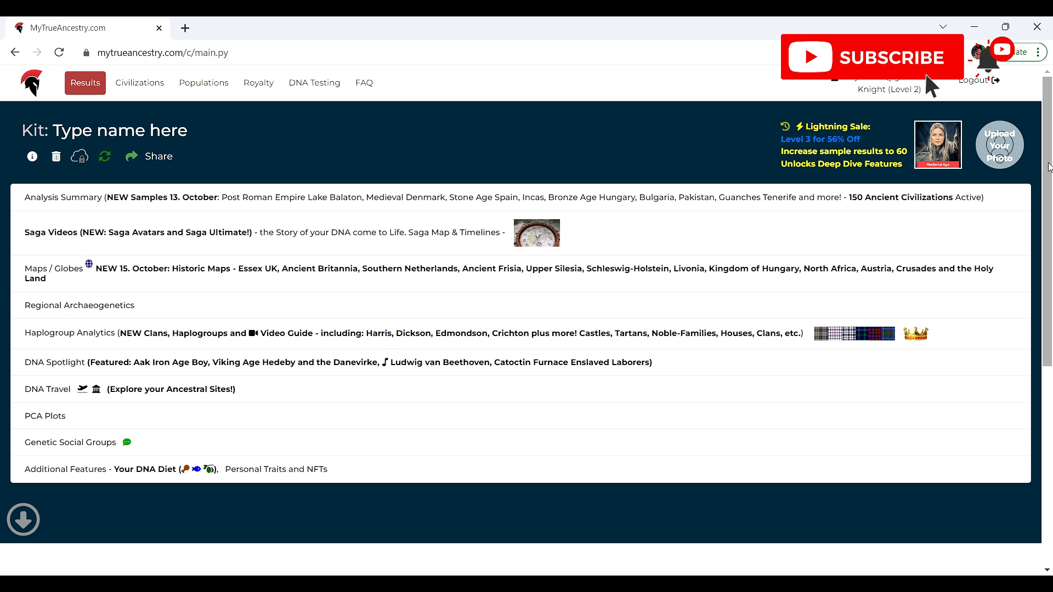
scroll("down", 3)
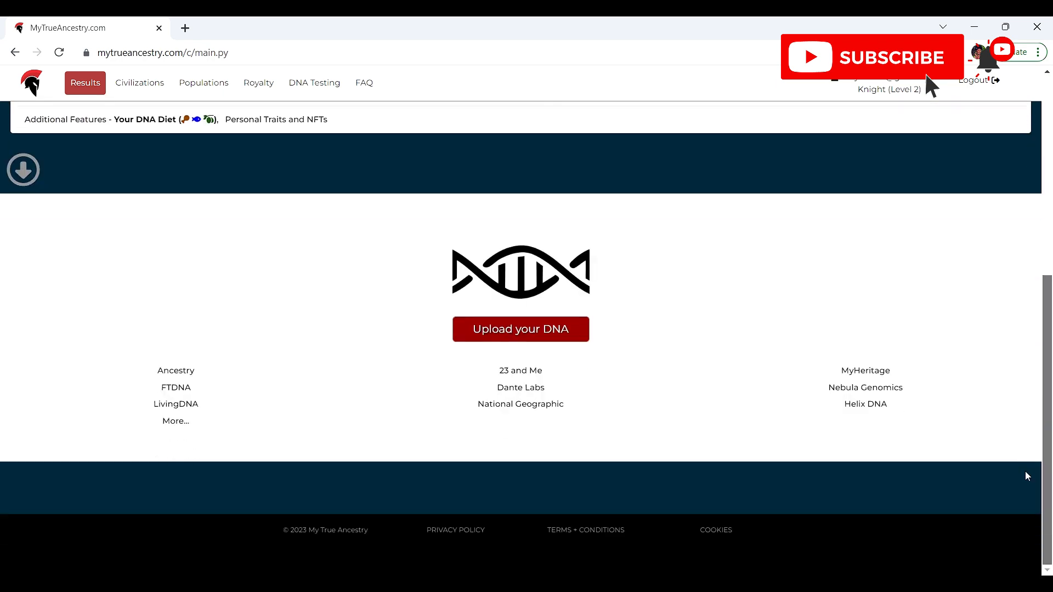
scroll("up", 3)
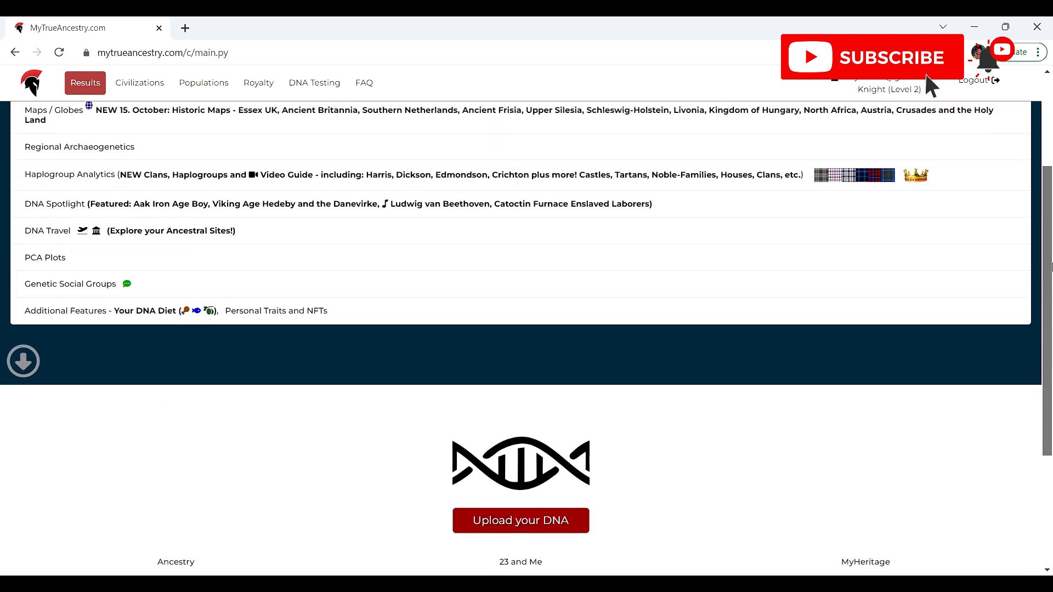
scroll("up", 3)
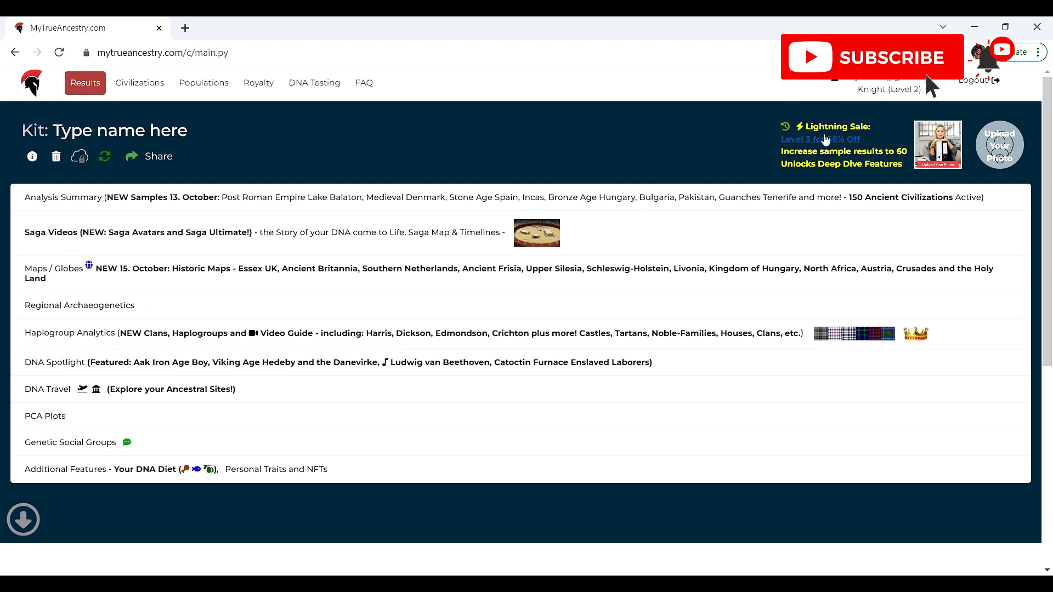
- Open the 'Level 3 for 56% Off' sale overlay and browse King and Caesar prices
left_click(820, 138)
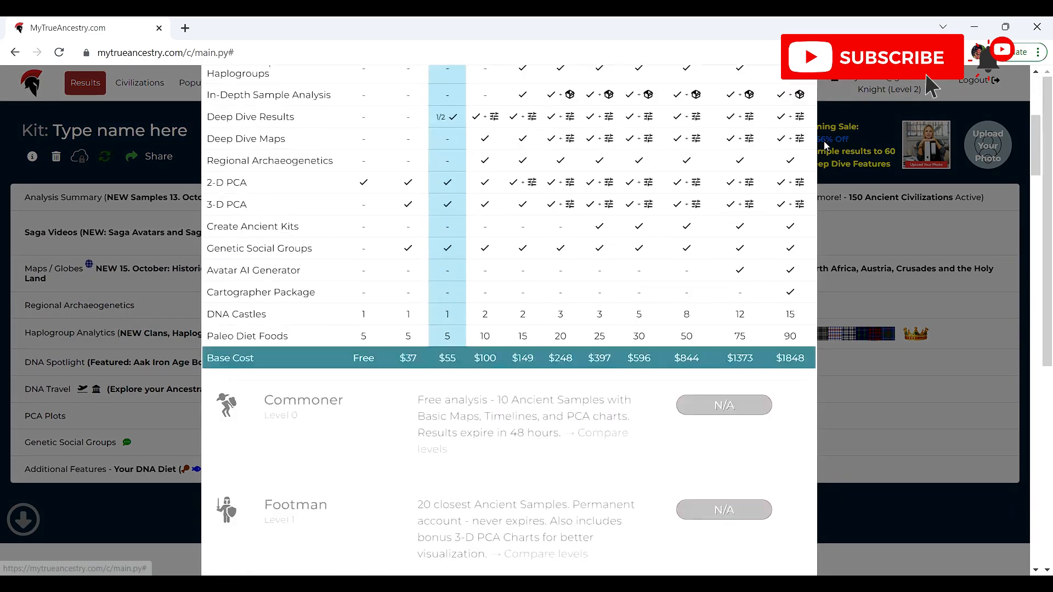
scroll("down", 3)
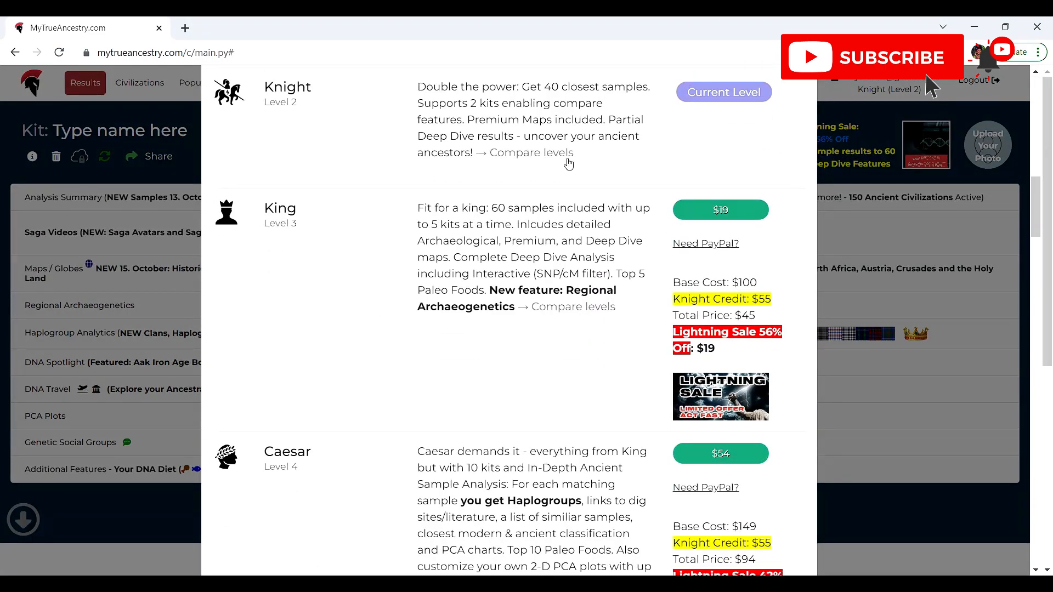
mouse_move(1004, 191)
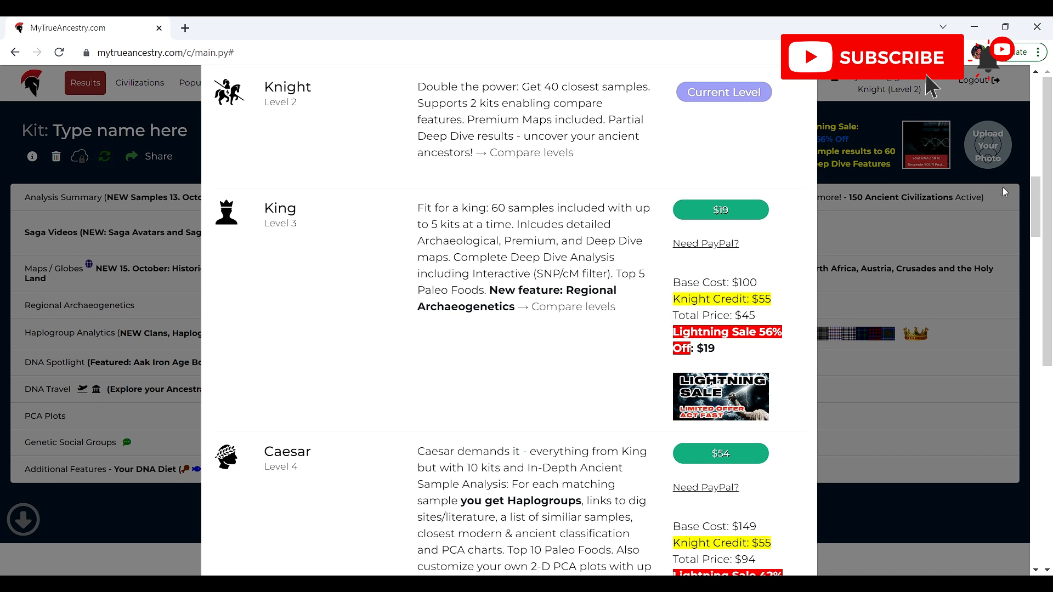
scroll("up", 3)
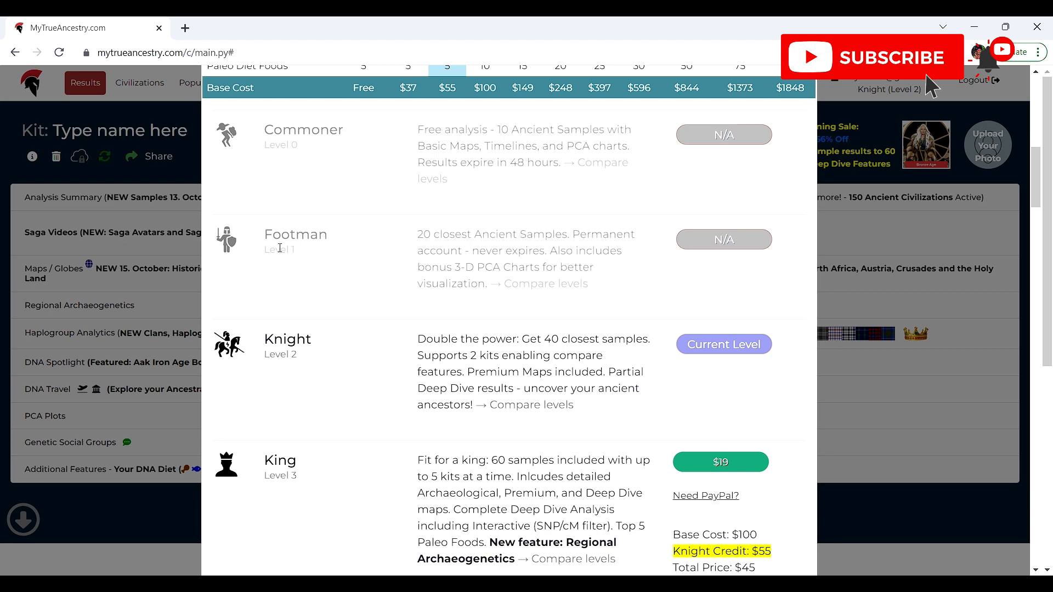
mouse_move(289, 159)
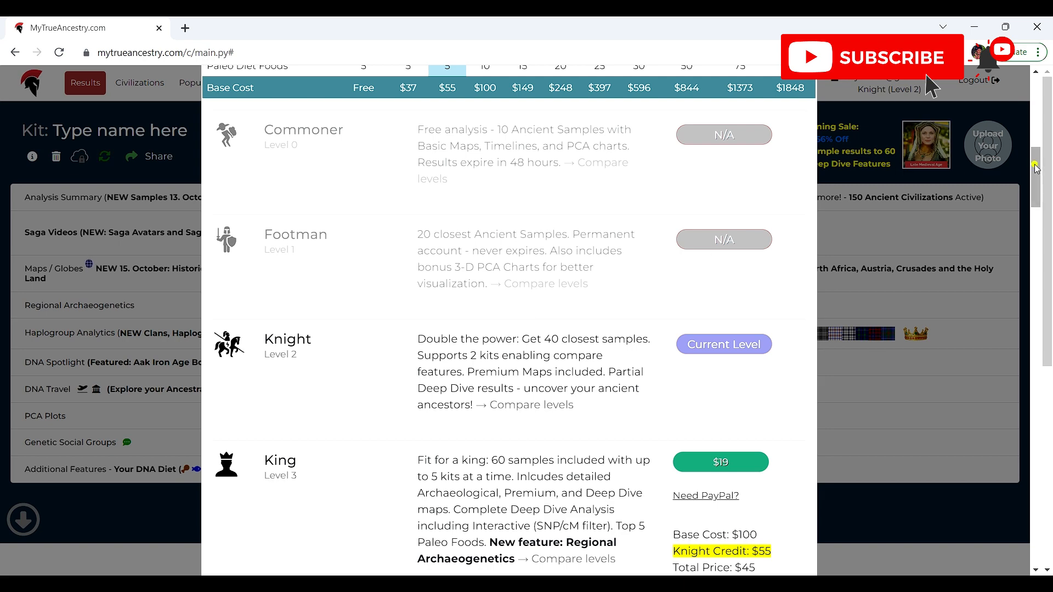
scroll("down", 3)
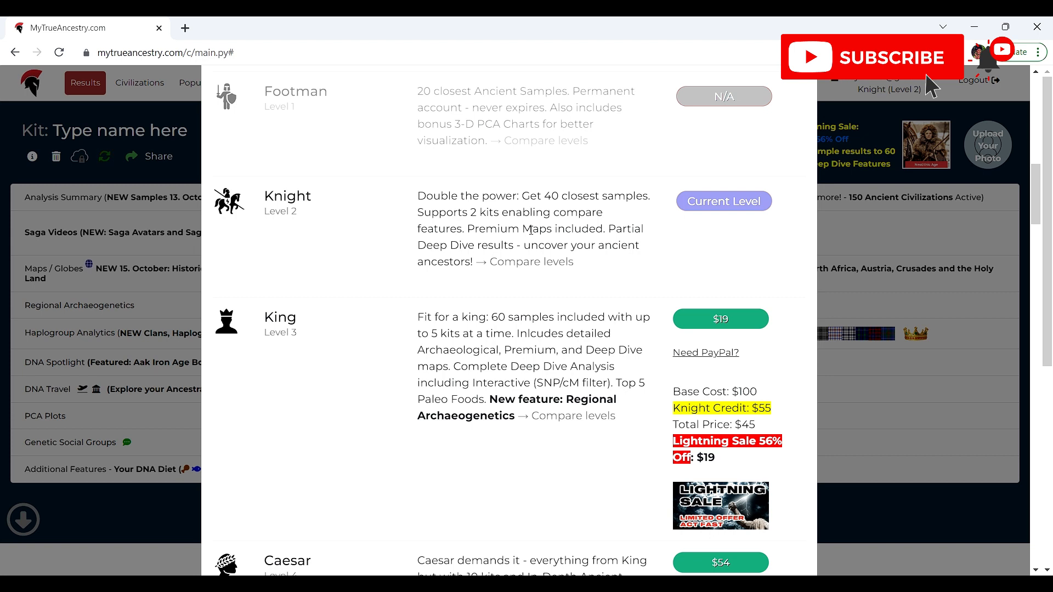
mouse_move(407, 270)
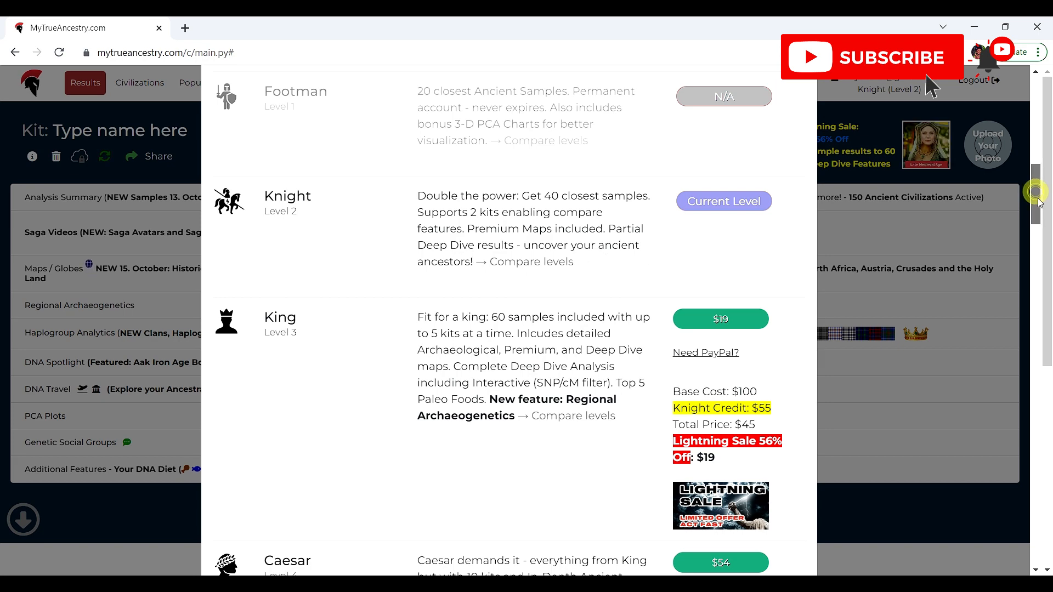
scroll("down", 3)
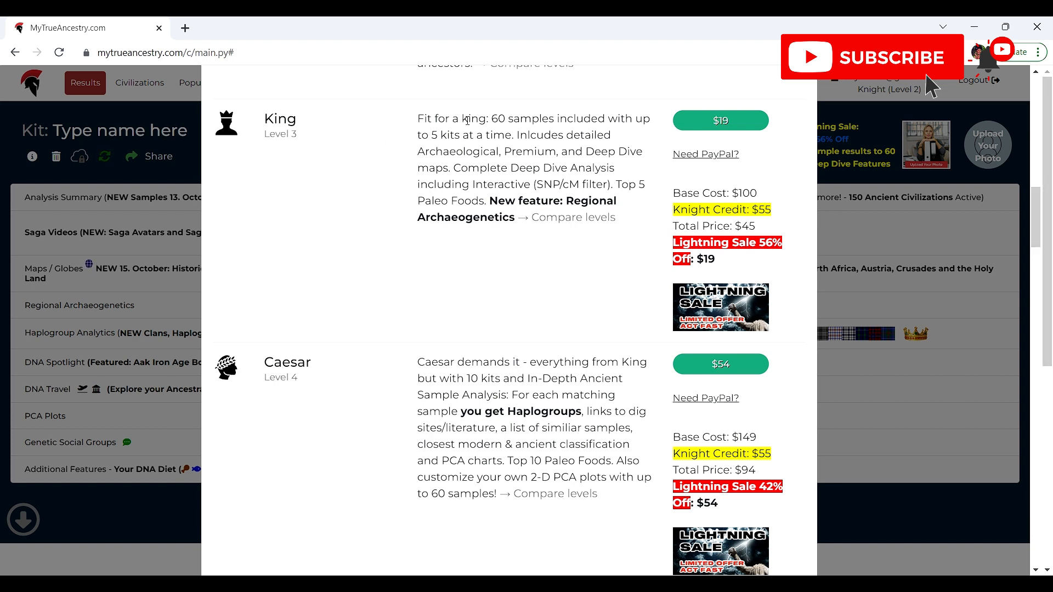
mouse_move(417, 158)
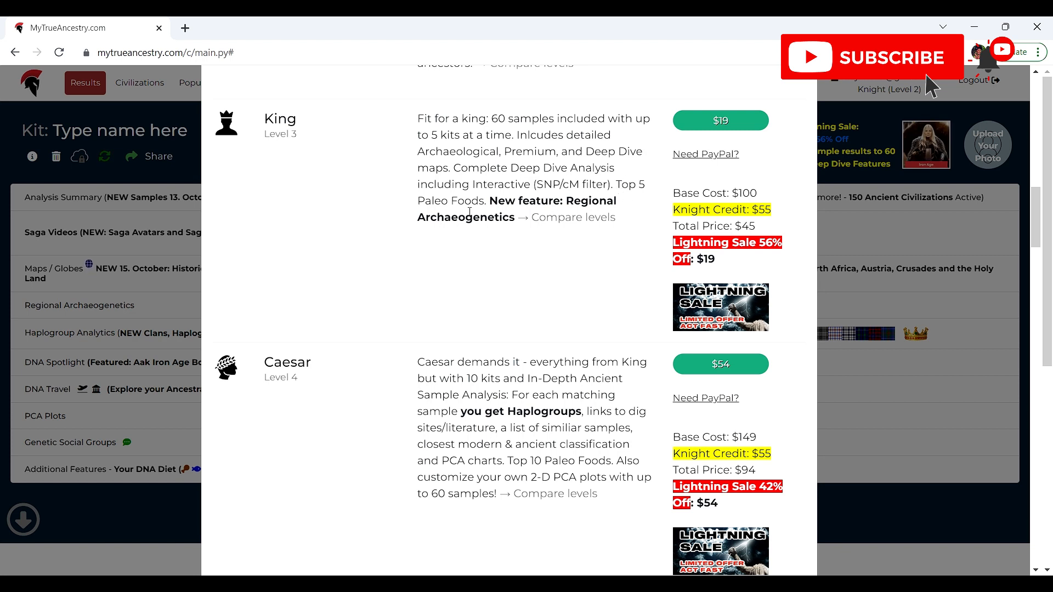
mouse_move(507, 233)
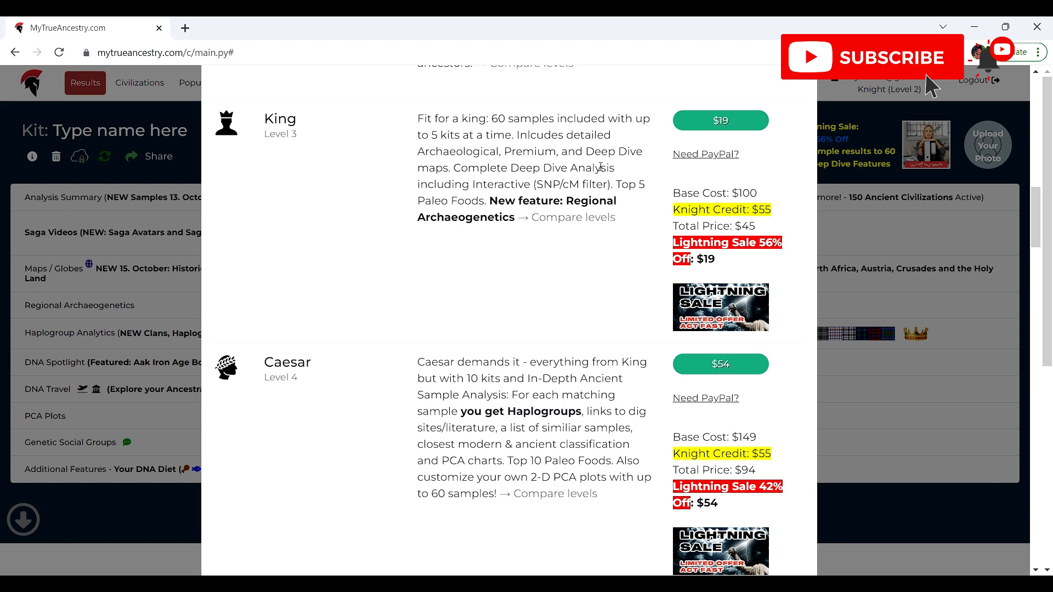
mouse_move(717, 174)
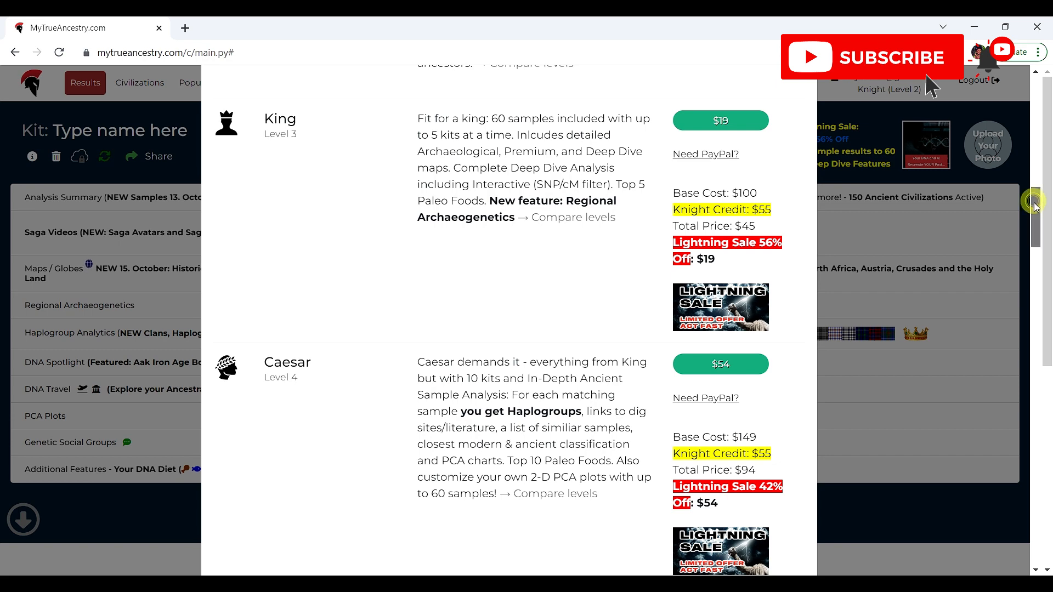
- Scroll through higher membership tiers up to Cartographer and add-ons, then back to the comparison grid
scroll("down", 3)
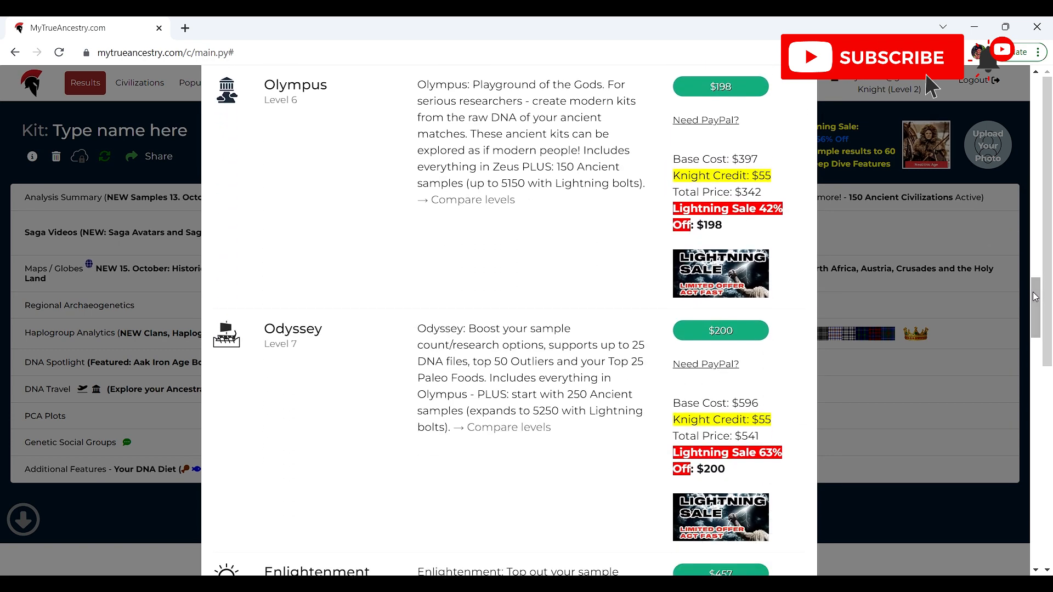
scroll("down", 3)
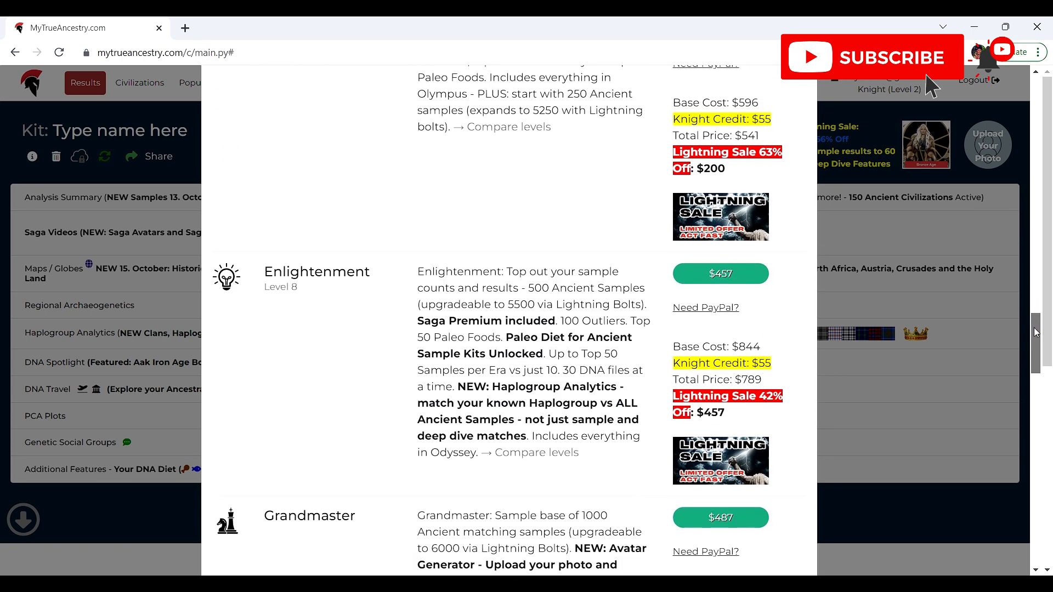
scroll("down", 3)
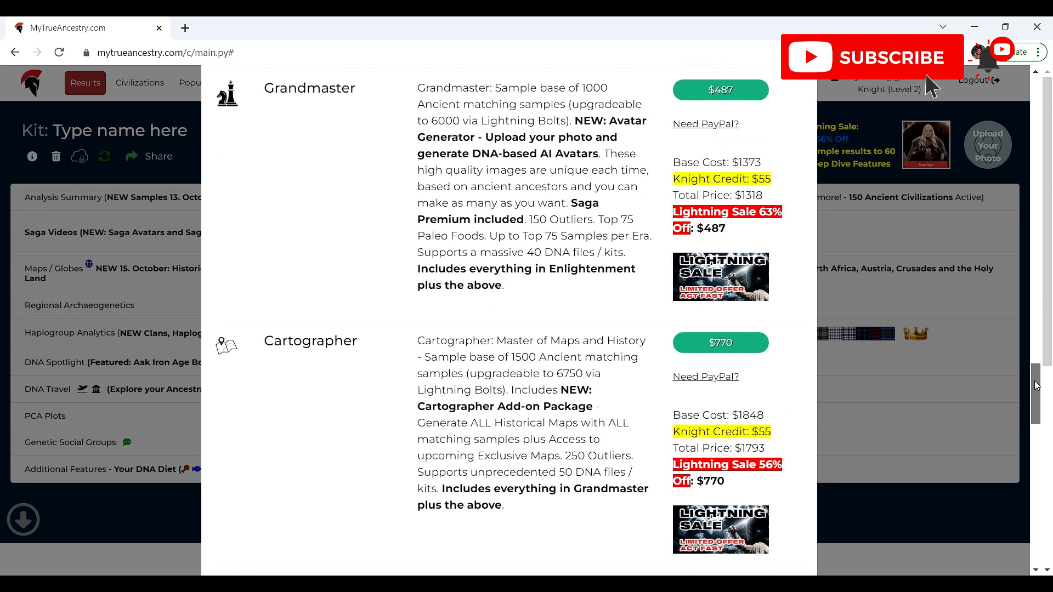
scroll("down", 3)
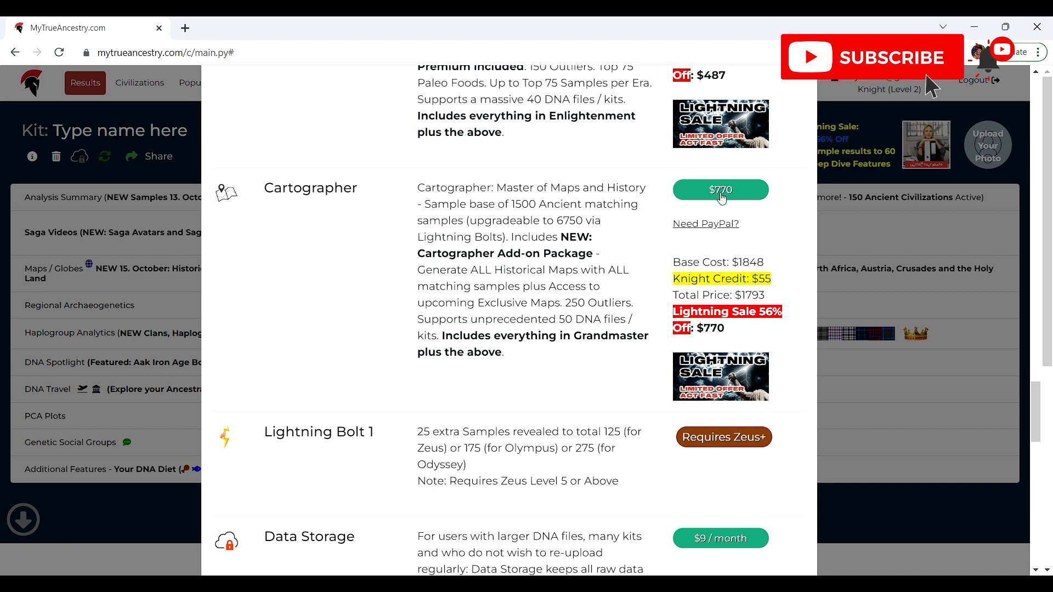
mouse_move(345, 211)
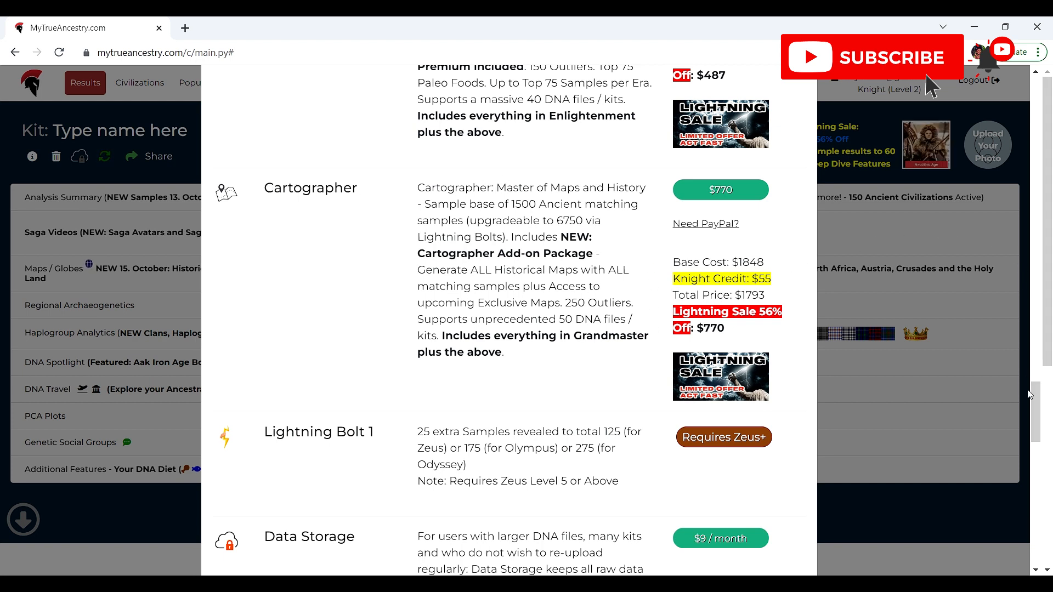
scroll("down", 3)
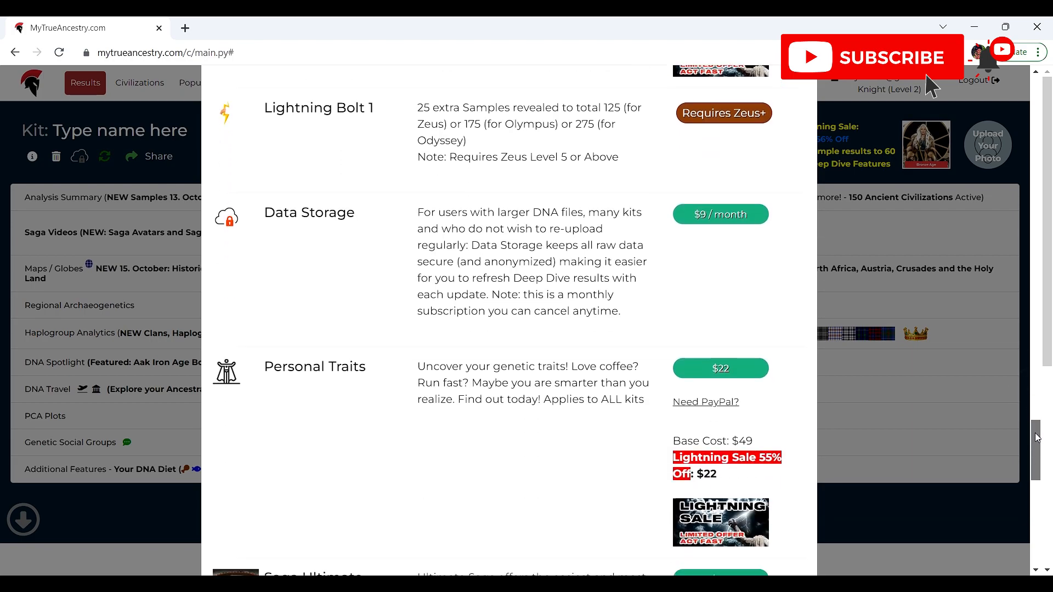
scroll("down", 3)
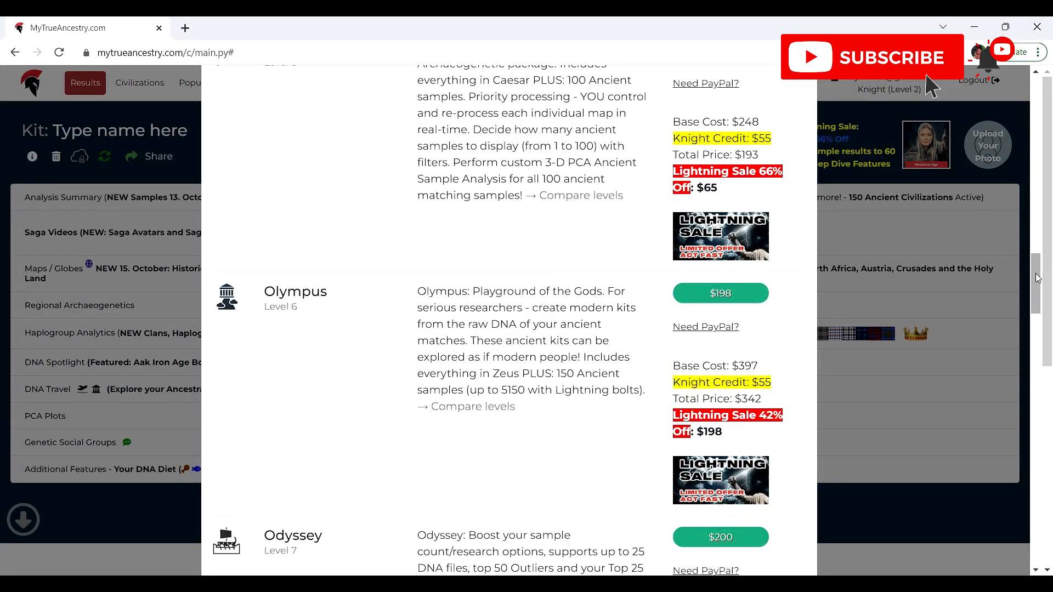
scroll("up", 3)
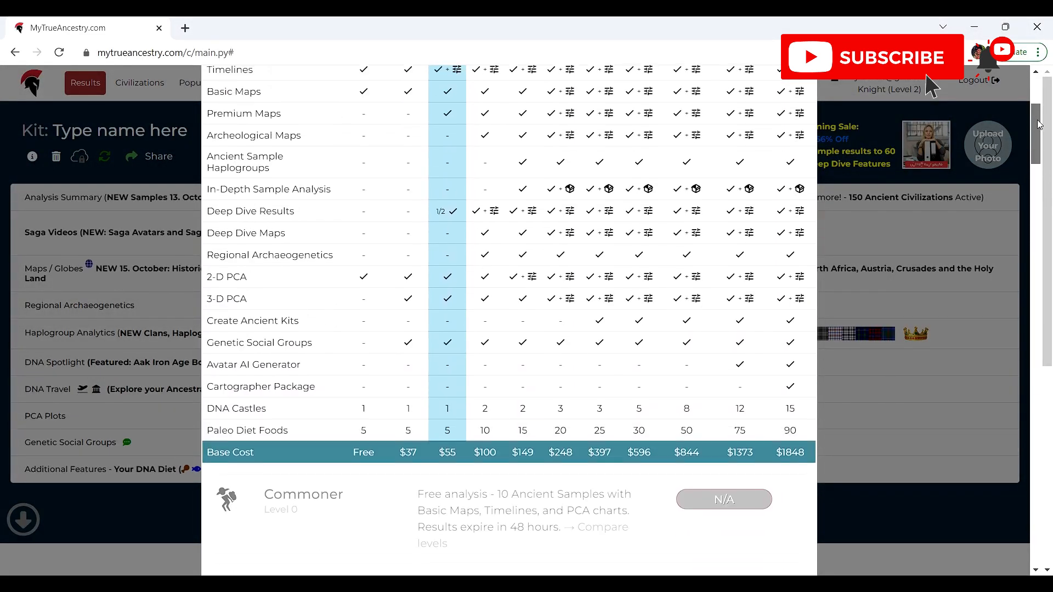
- Scroll up to the top of the membership comparison table
scroll("up", 3)
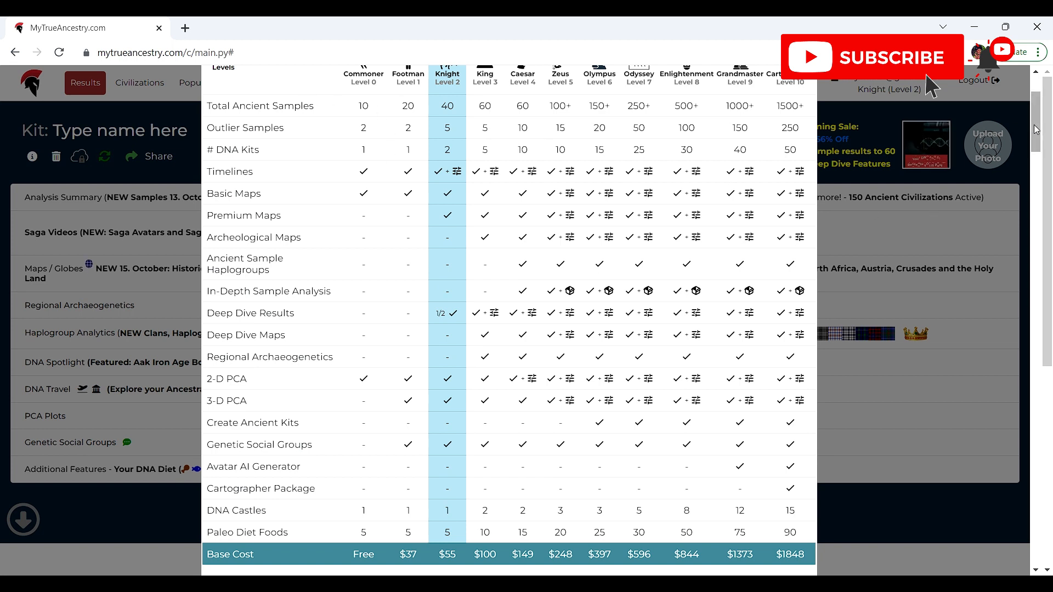
scroll("up", 3)
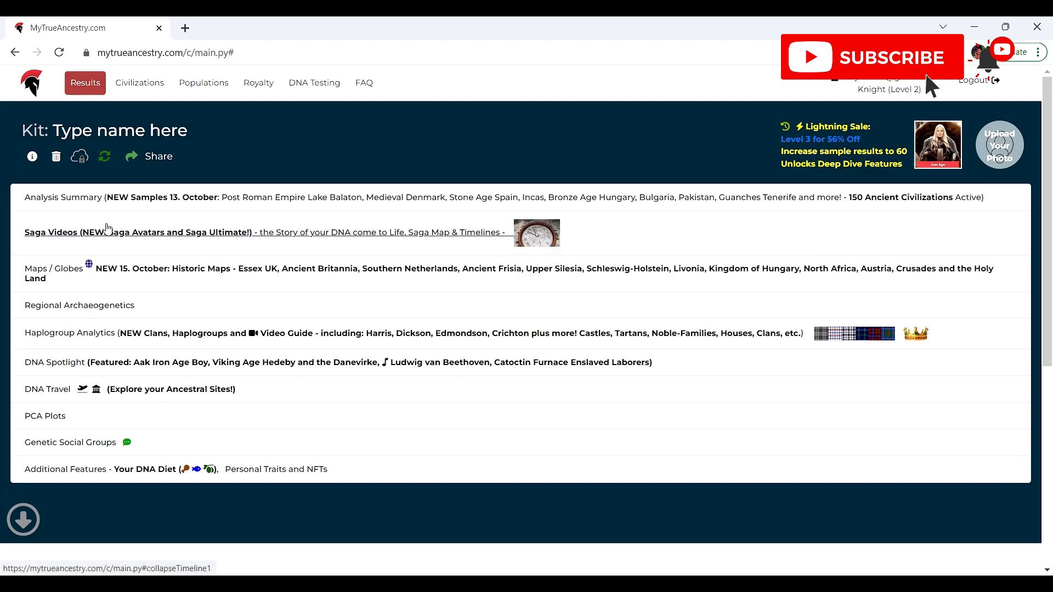
mouse_move(436, 269)
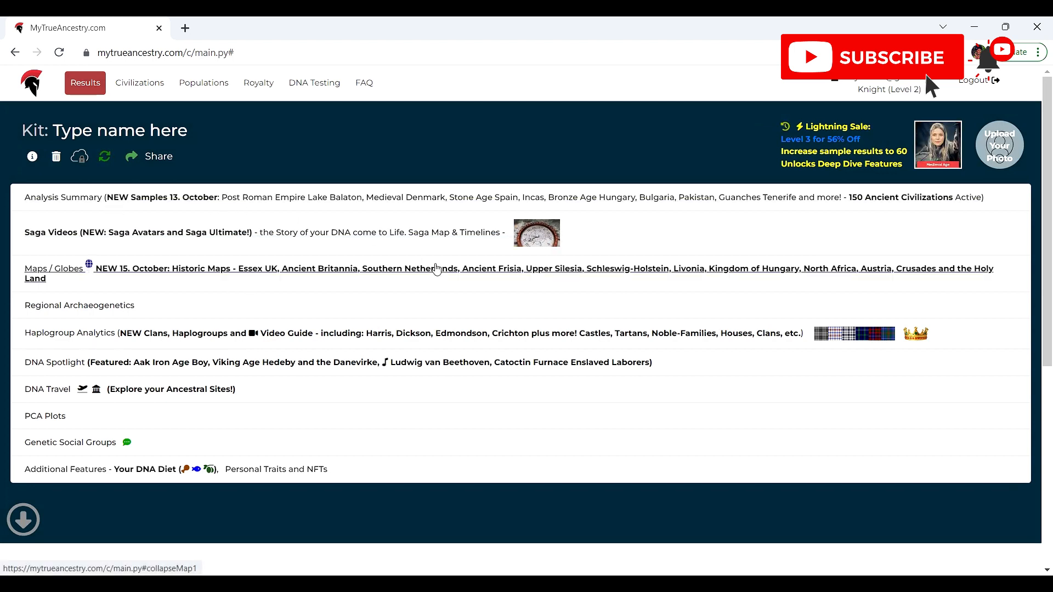
mouse_move(329, 469)
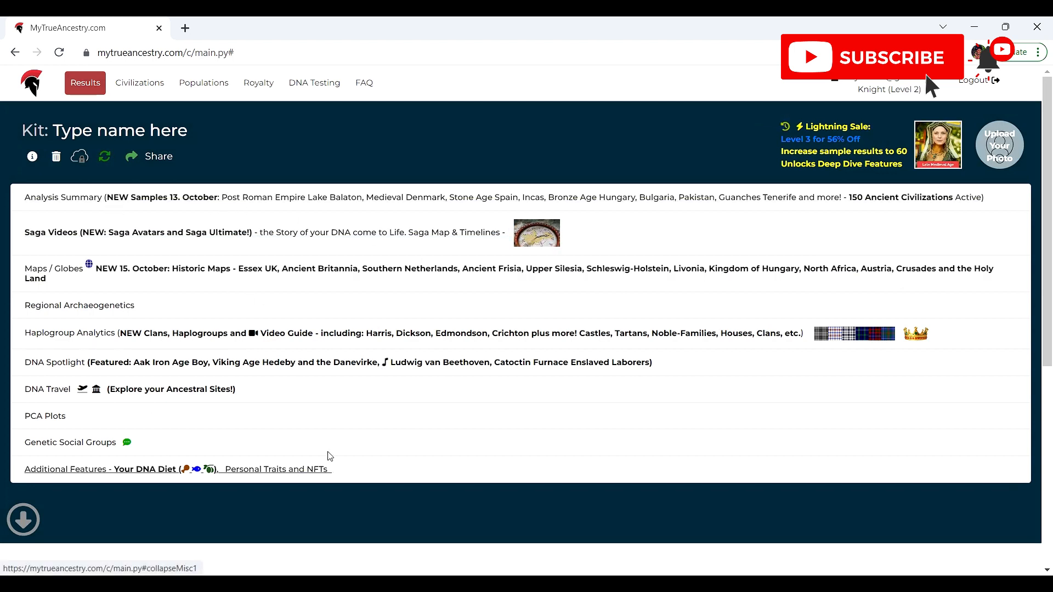
mouse_move(454, 414)
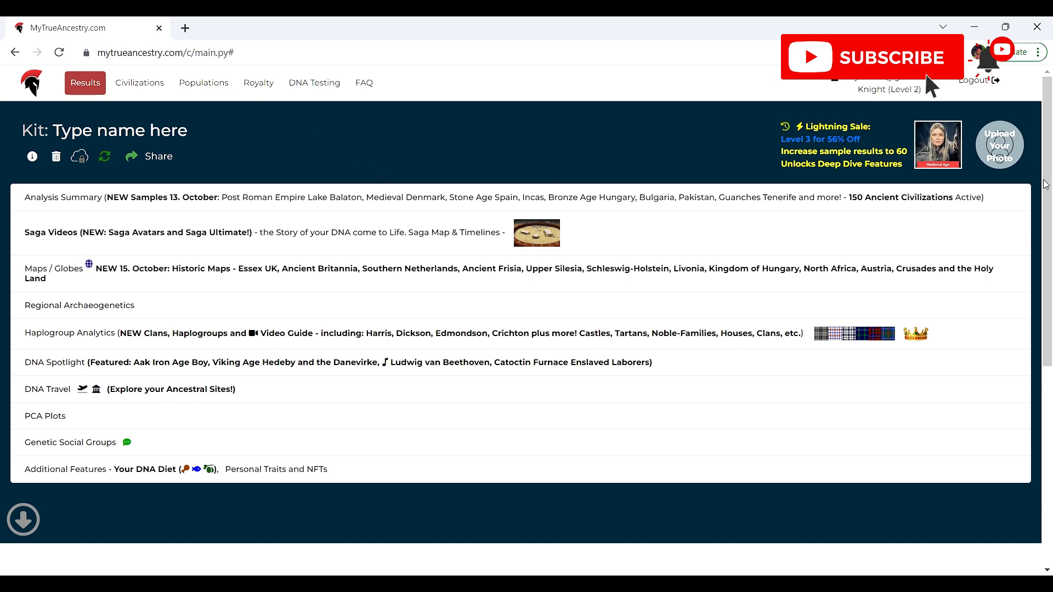
- Scroll down to the Upload your DNA section with the testing provider list
scroll("down", 3)
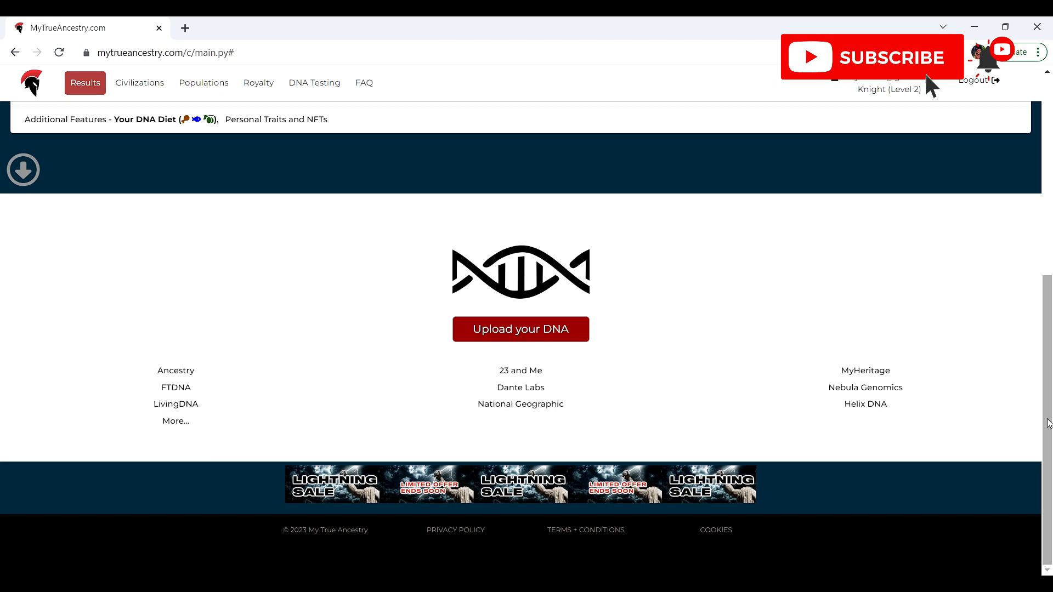
- Scroll back up to view sections from Analysis Summary to Additional Features
scroll("up", 3)
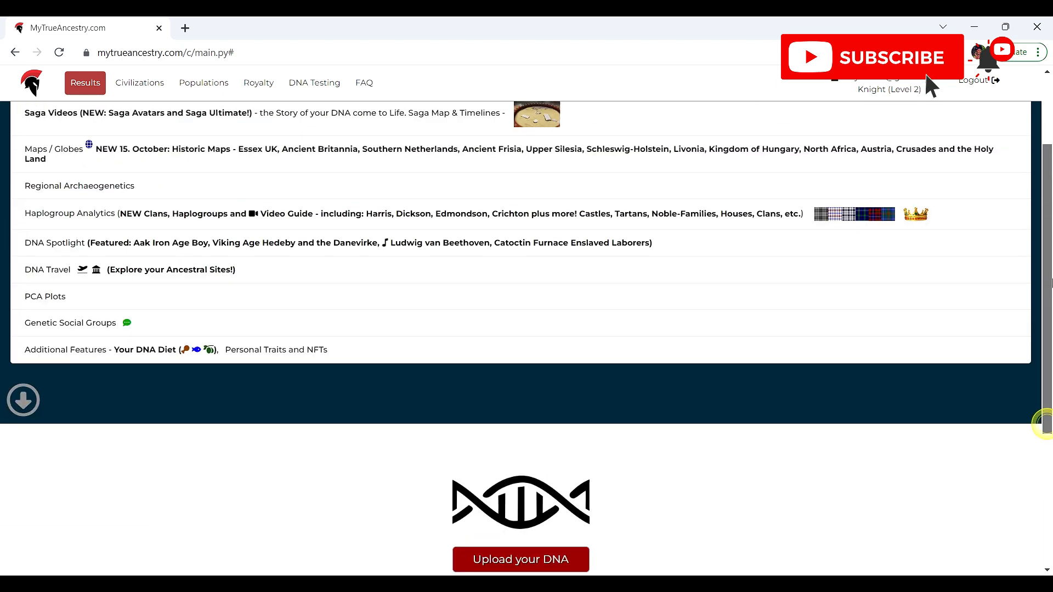
scroll("up", 3)
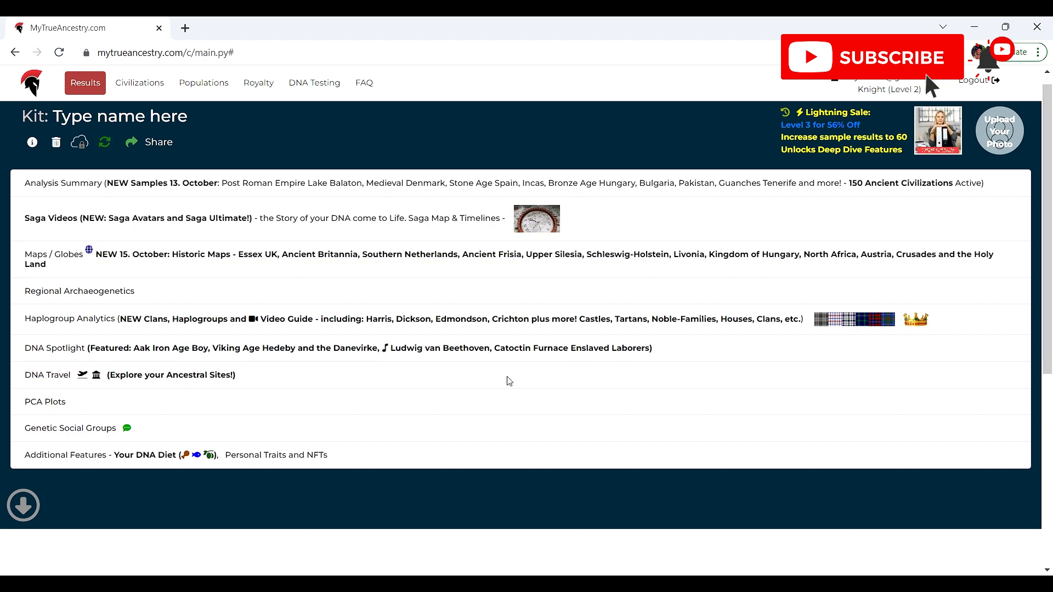
mouse_move(65, 322)
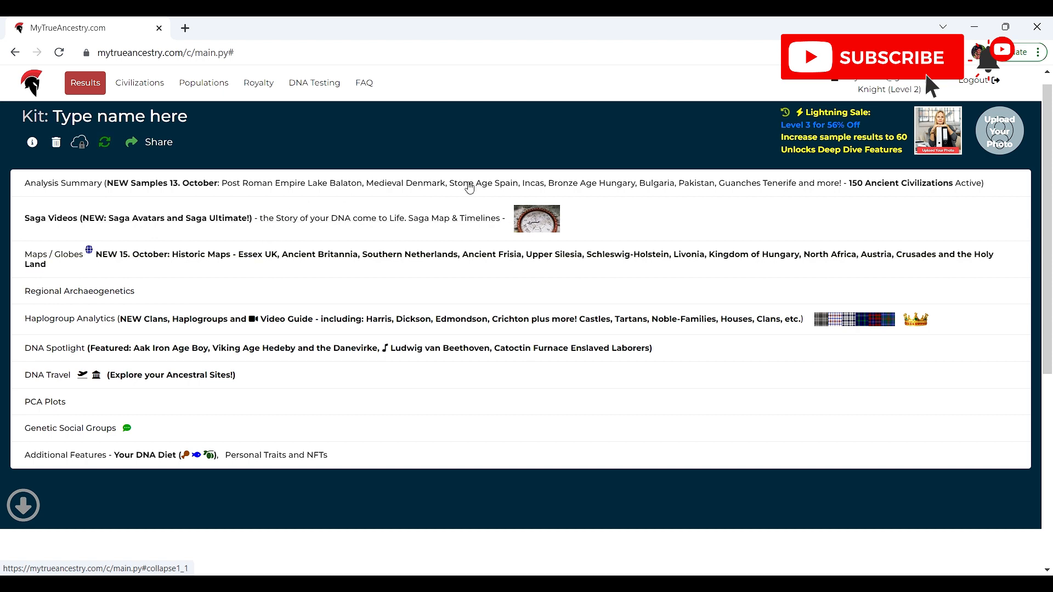
mouse_move(538, 219)
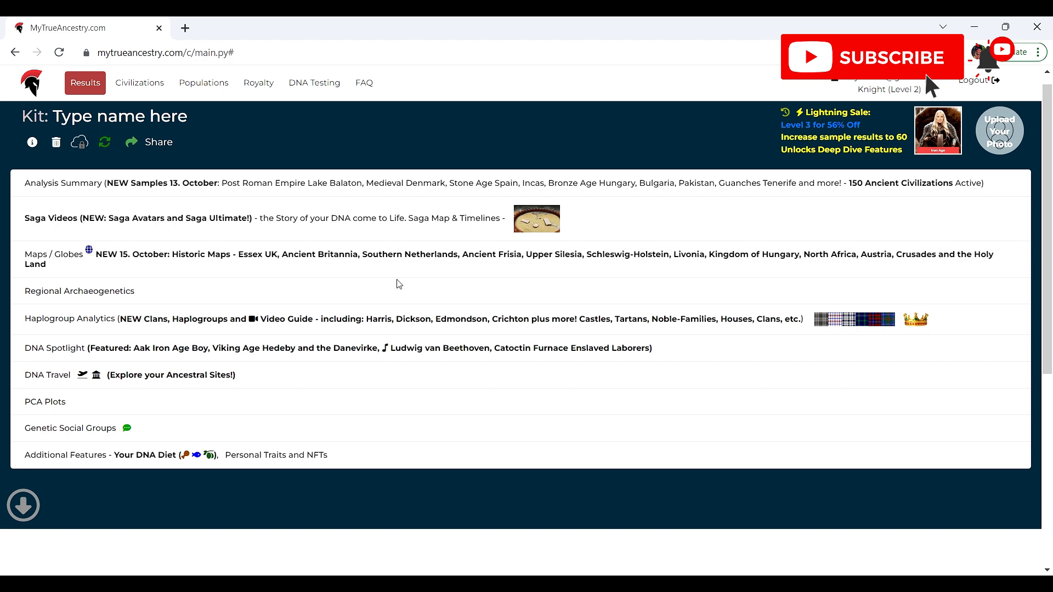
mouse_move(79, 290)
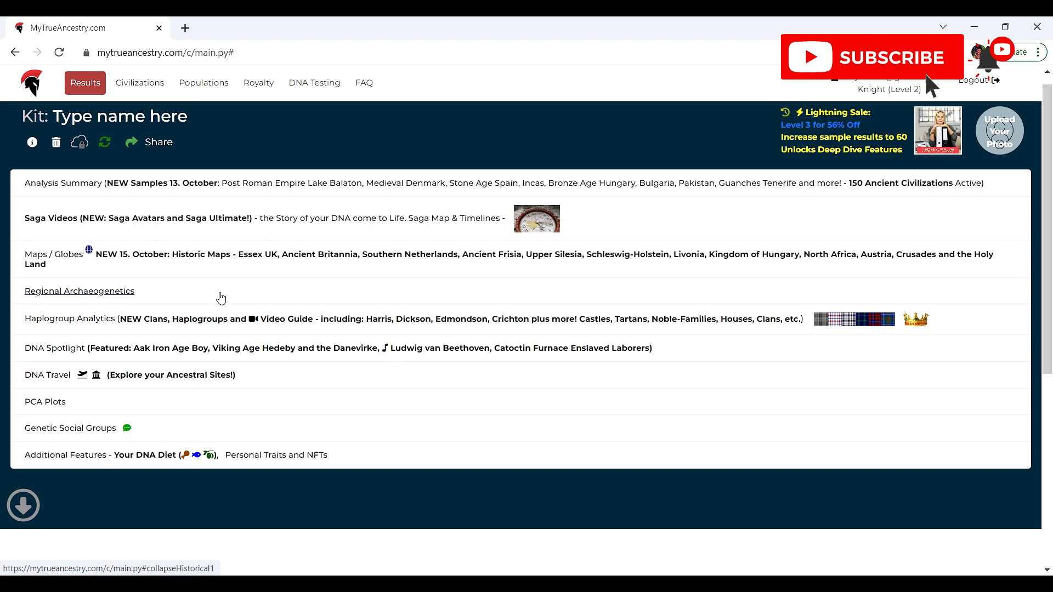
mouse_move(445, 194)
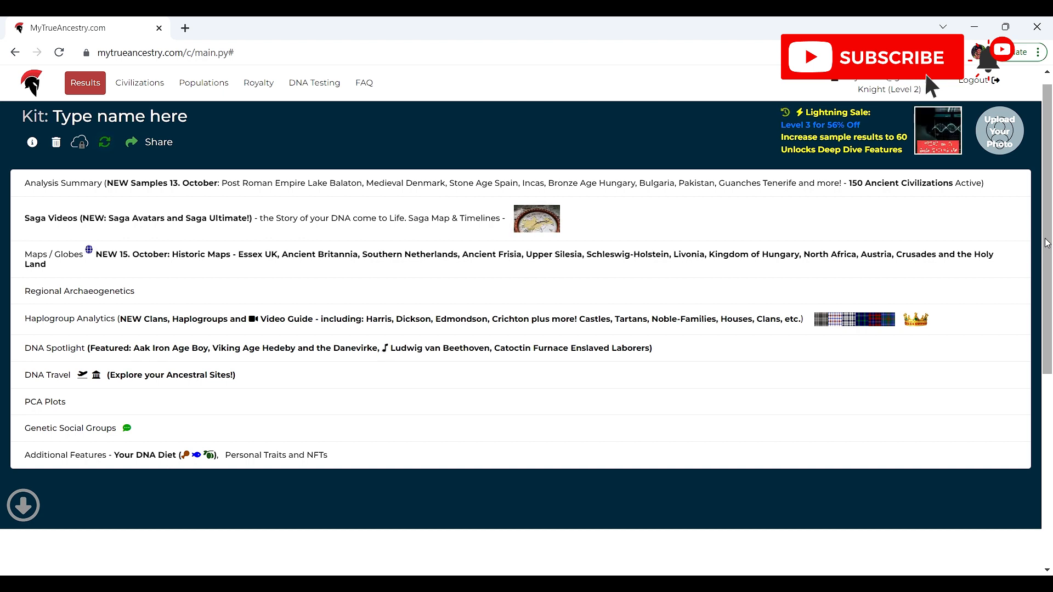
mouse_move(423, 259)
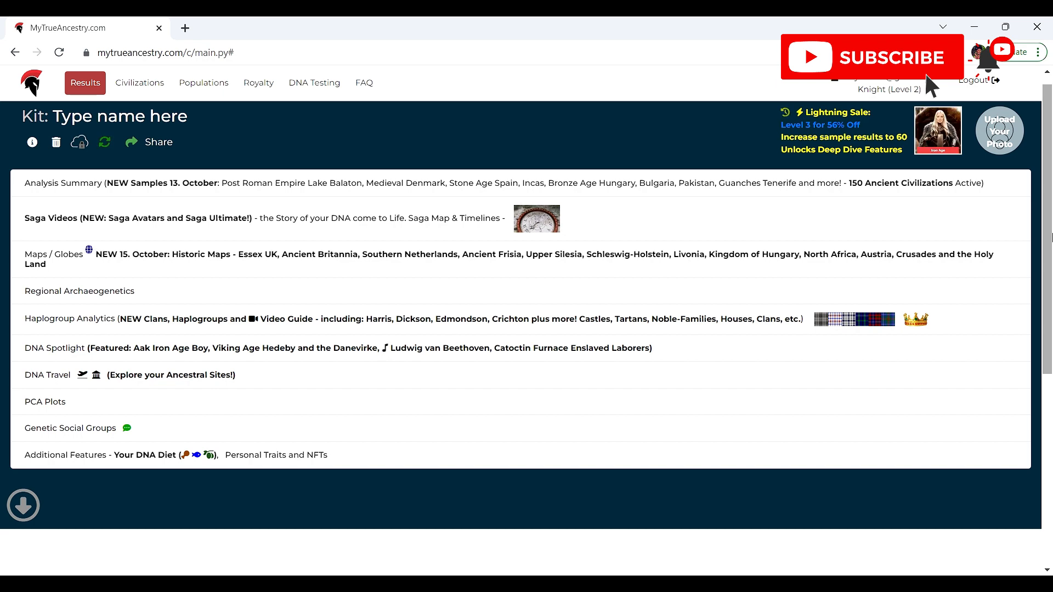
scroll("down", 3)
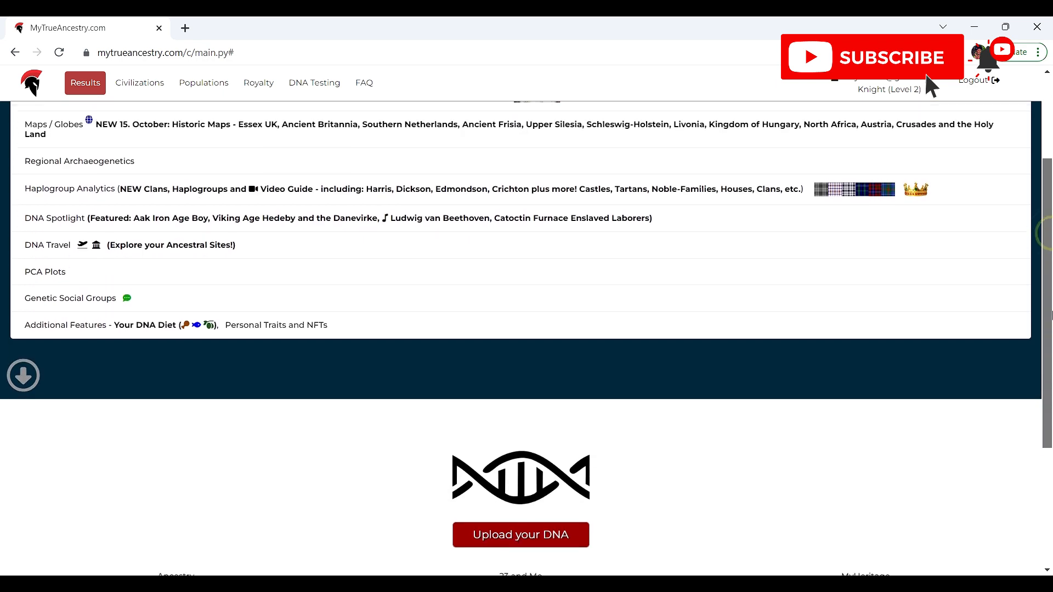
scroll("down", 3)
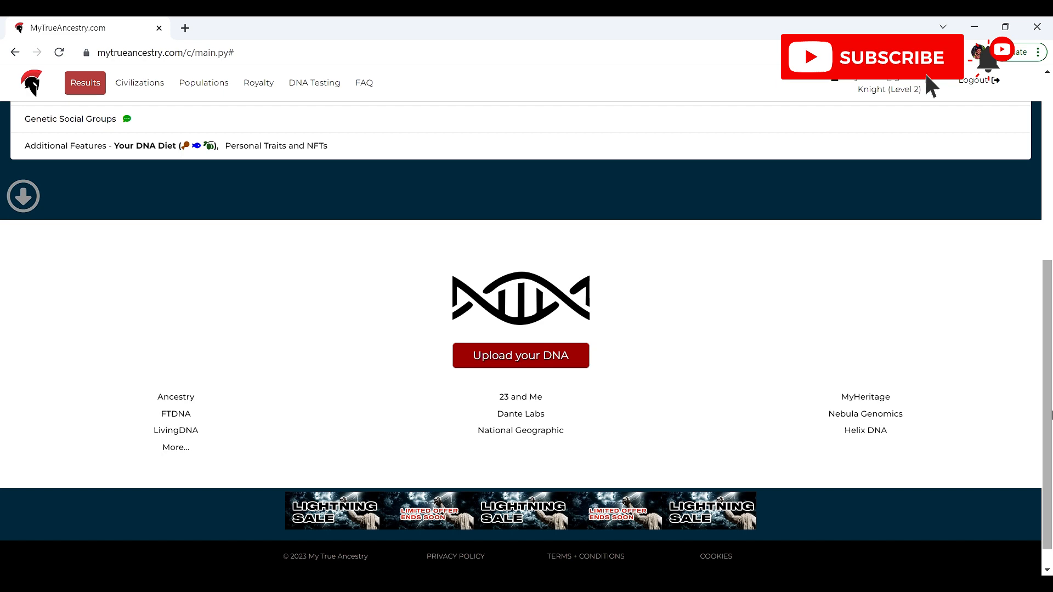
scroll("up", 3)
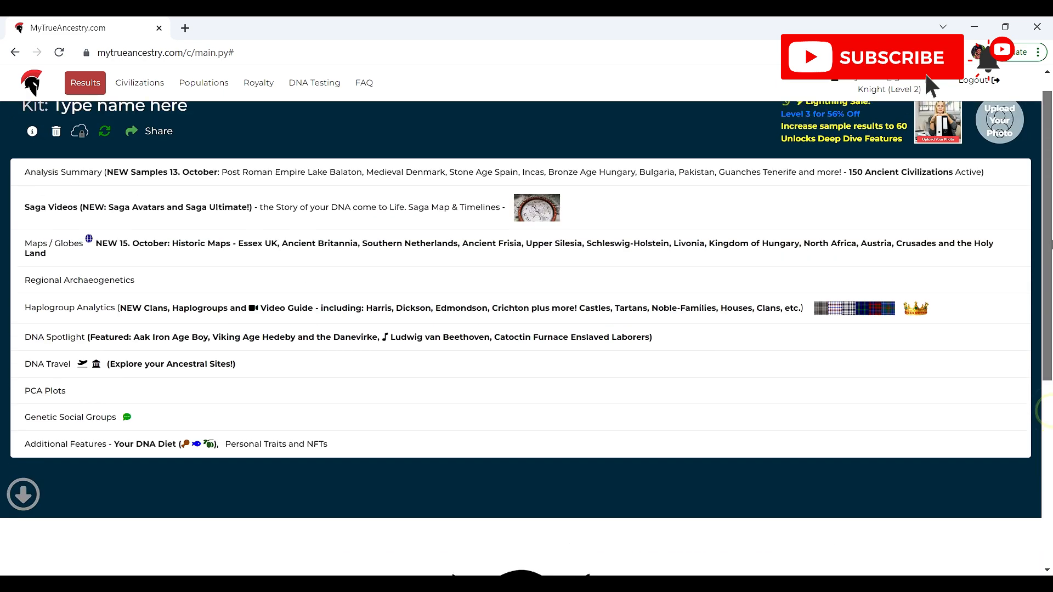
scroll("up", 3)
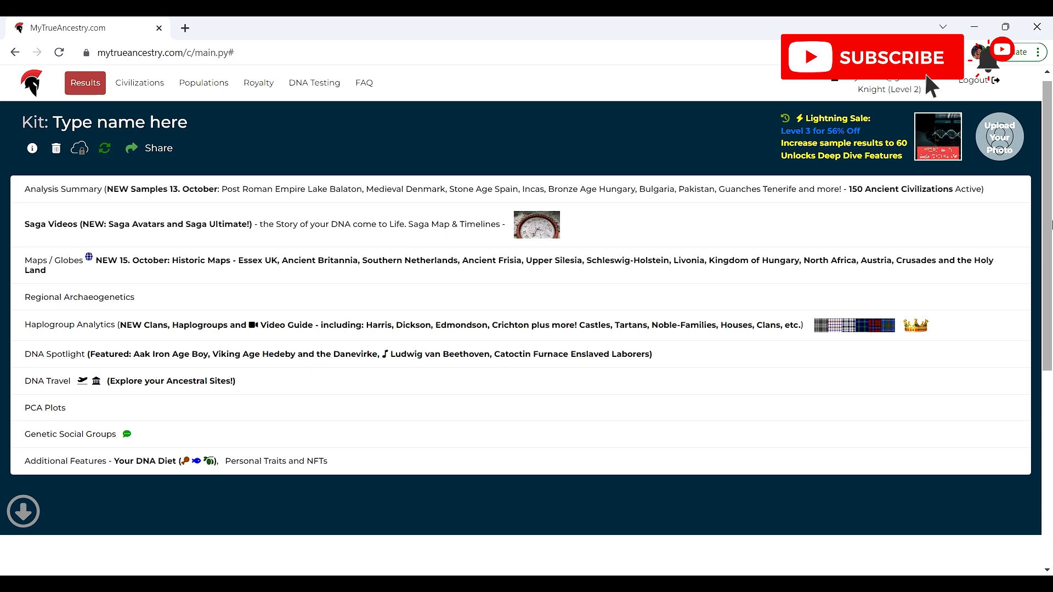